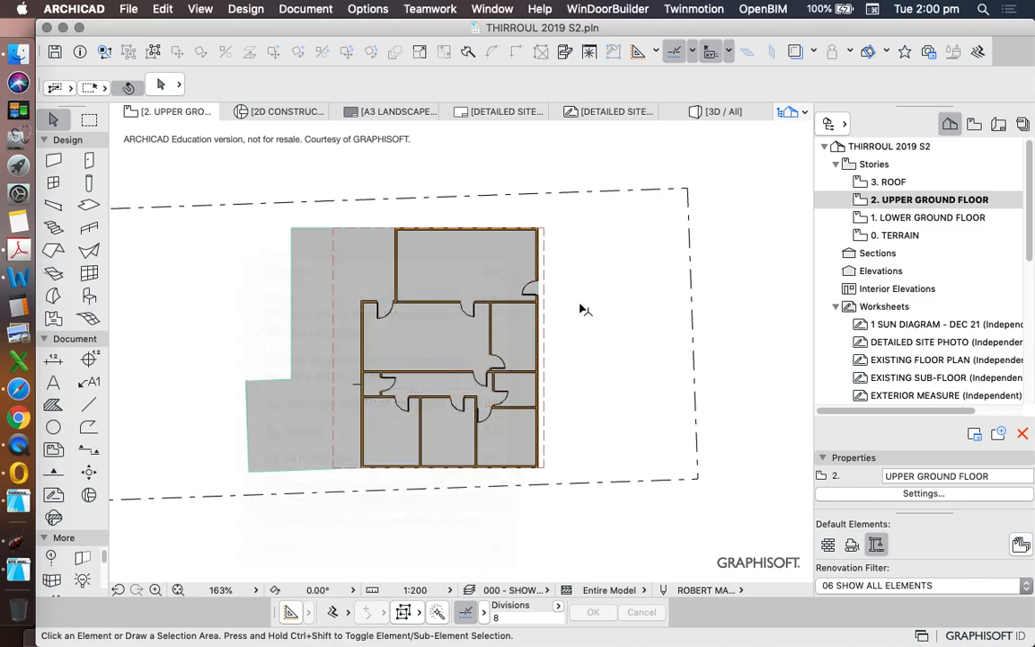
# Step: View the model in 3D from above and pick the 2. Upper Ground Floor story
pyautogui.click(723, 112)
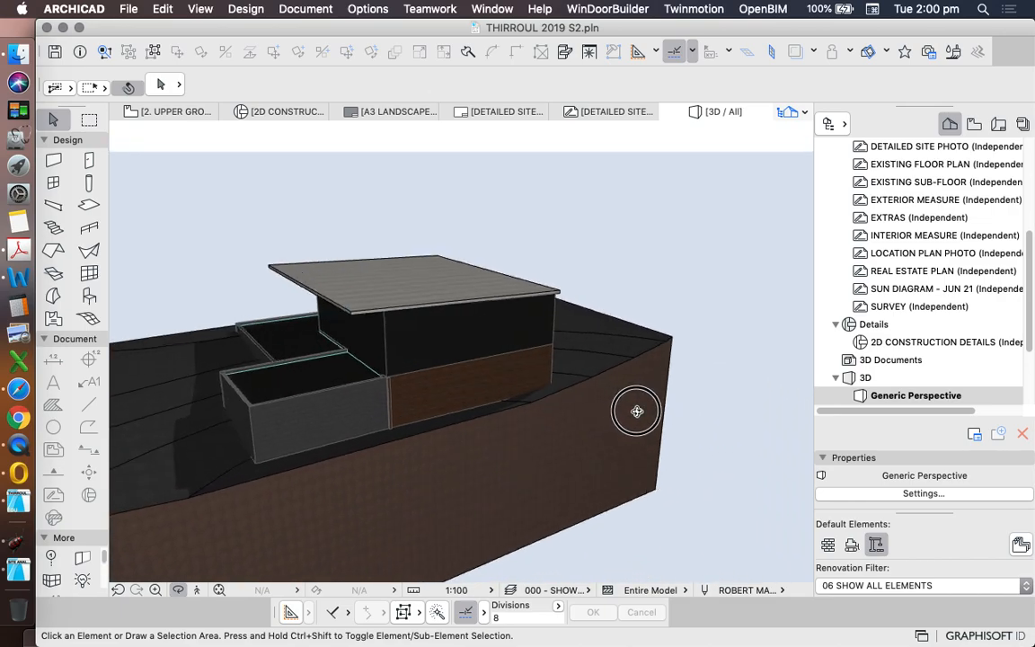
pyautogui.moveTo(636, 410); pyautogui.dragTo(431, 378)
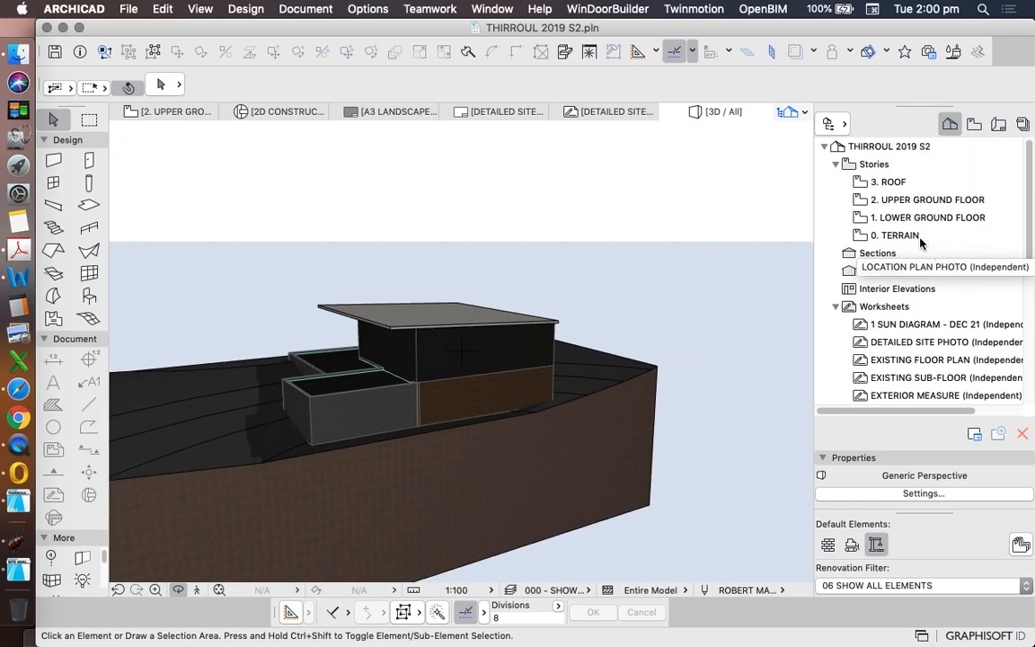
pyautogui.click(930, 198)
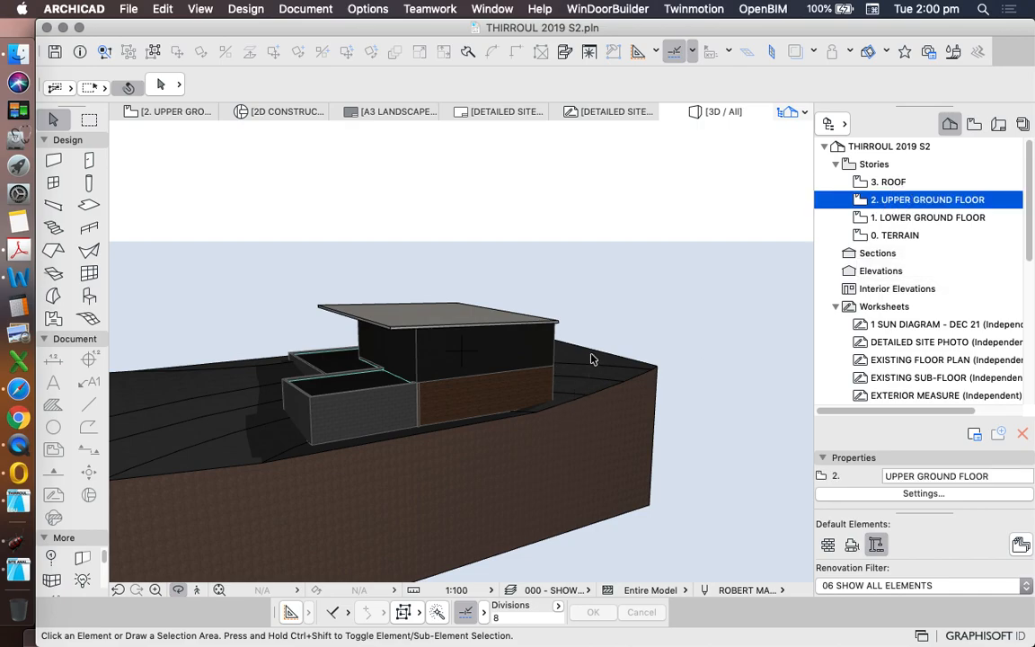
# Step: Show the upper ground floor plan and zoom in on its walls and rooms
pyautogui.click(171, 112)
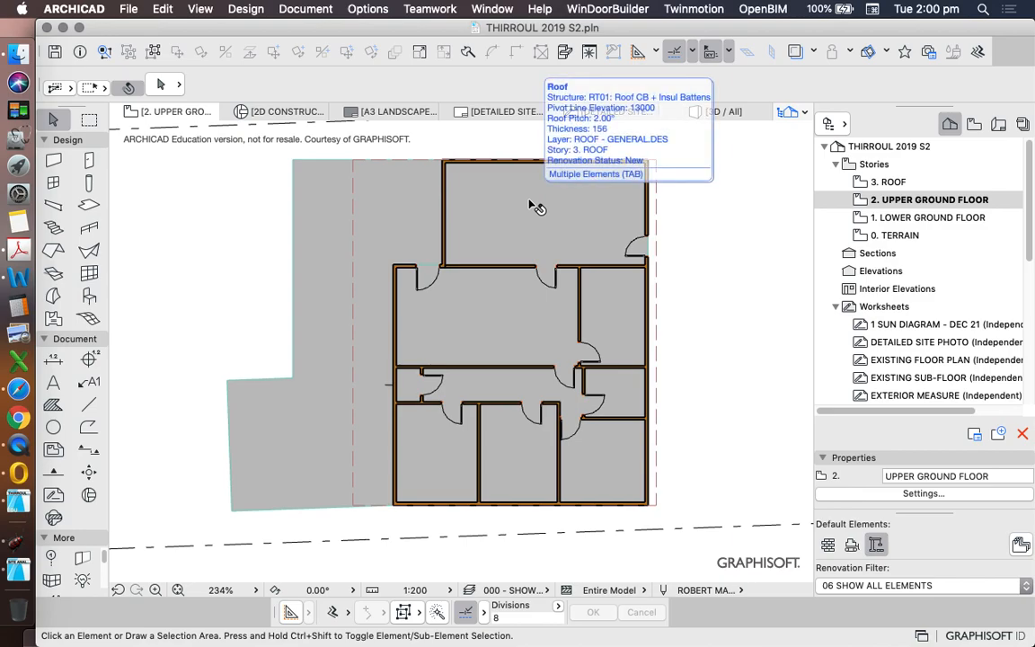
pyautogui.moveTo(561, 289)
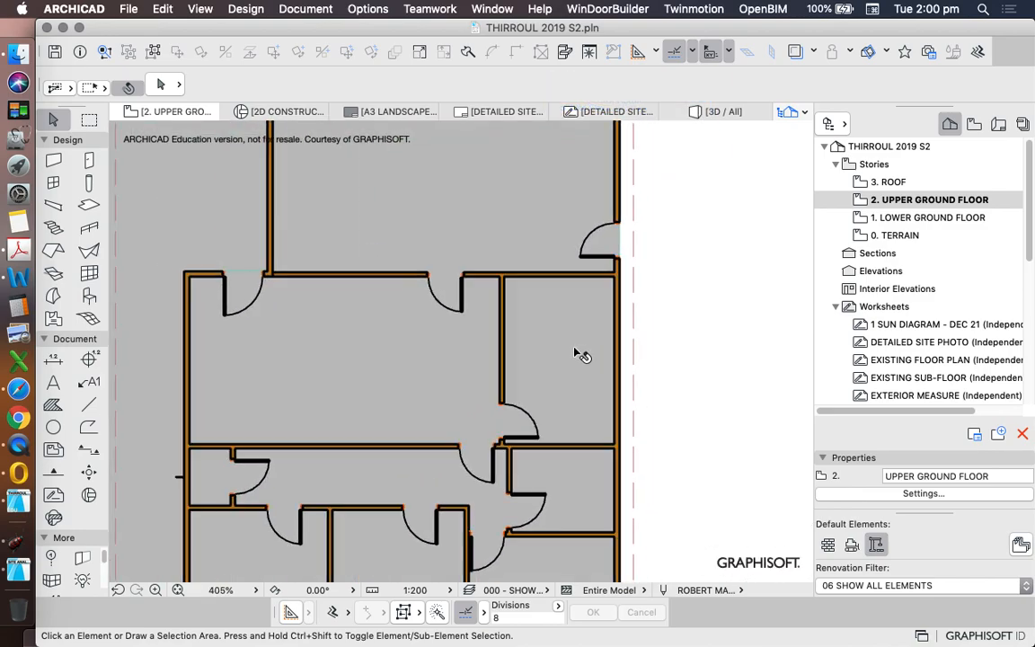
pyautogui.scroll(-3)
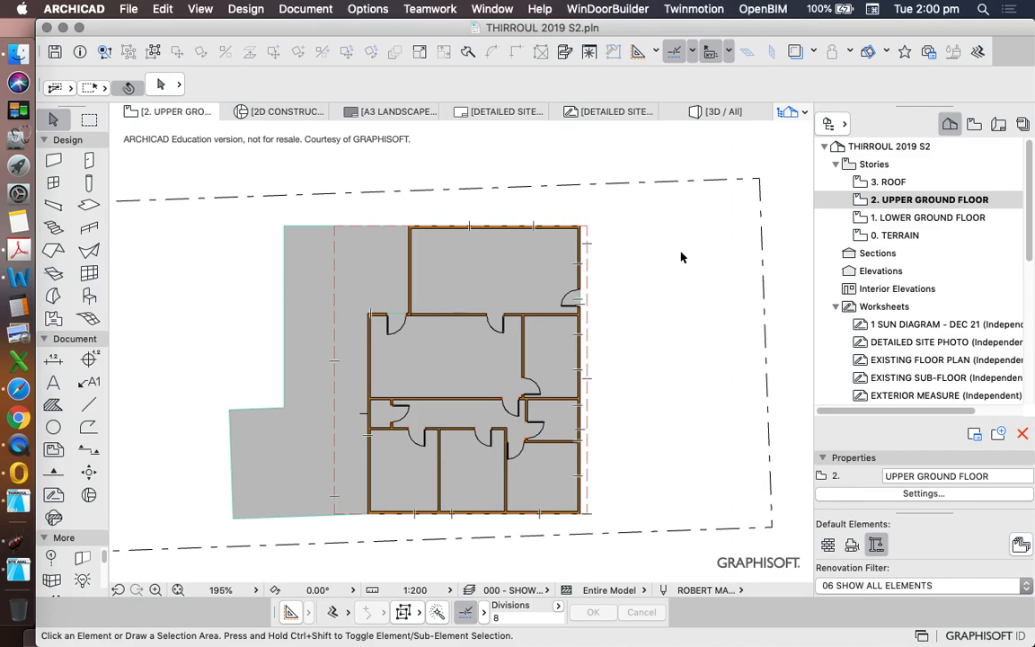
pyautogui.moveTo(338, 208)
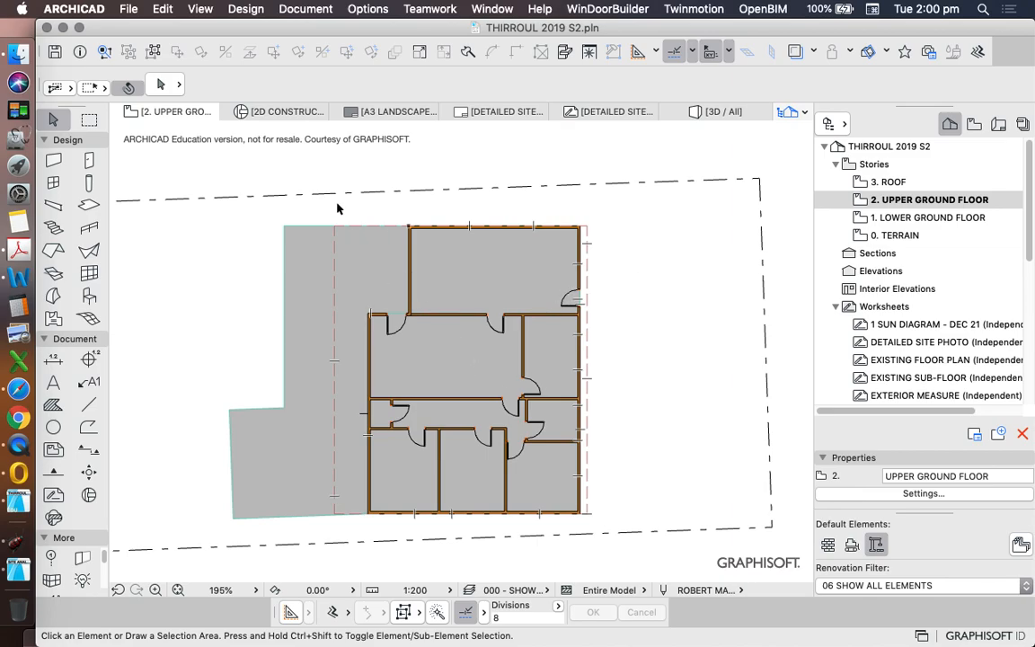
pyautogui.moveTo(90, 158)
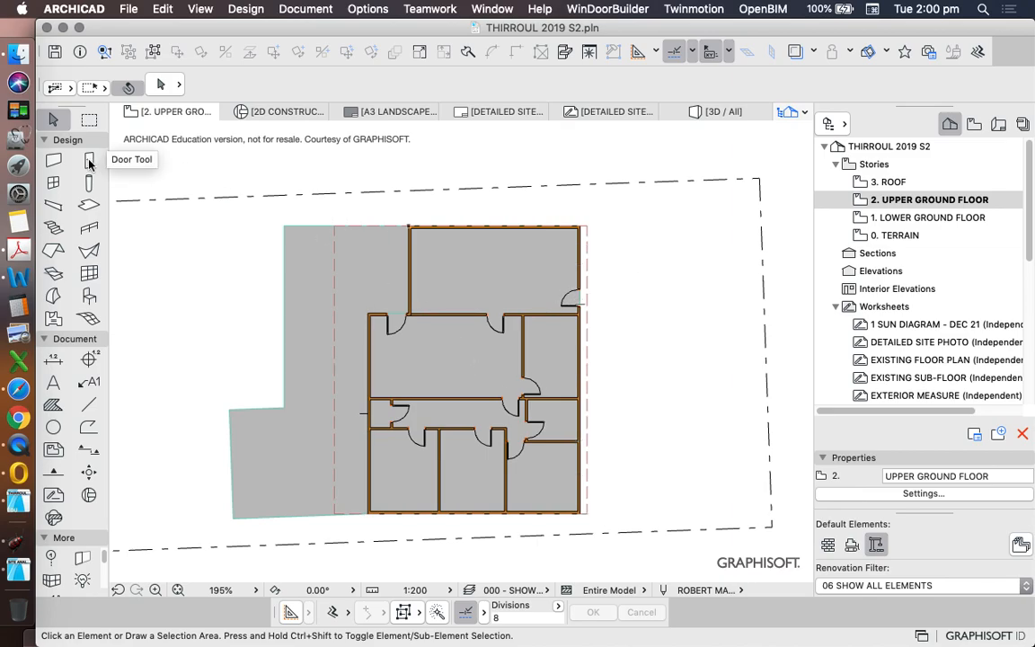
# Step: Browse the Sliding Doors 22 previews in the Door Default Settings library
pyautogui.click(89, 160)
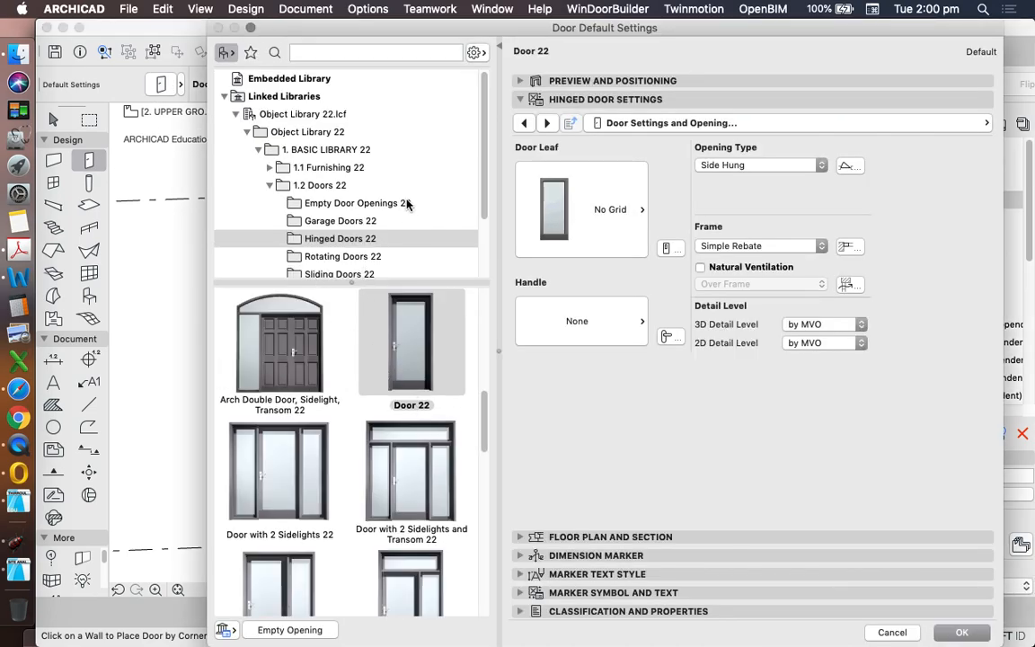
pyautogui.click(339, 273)
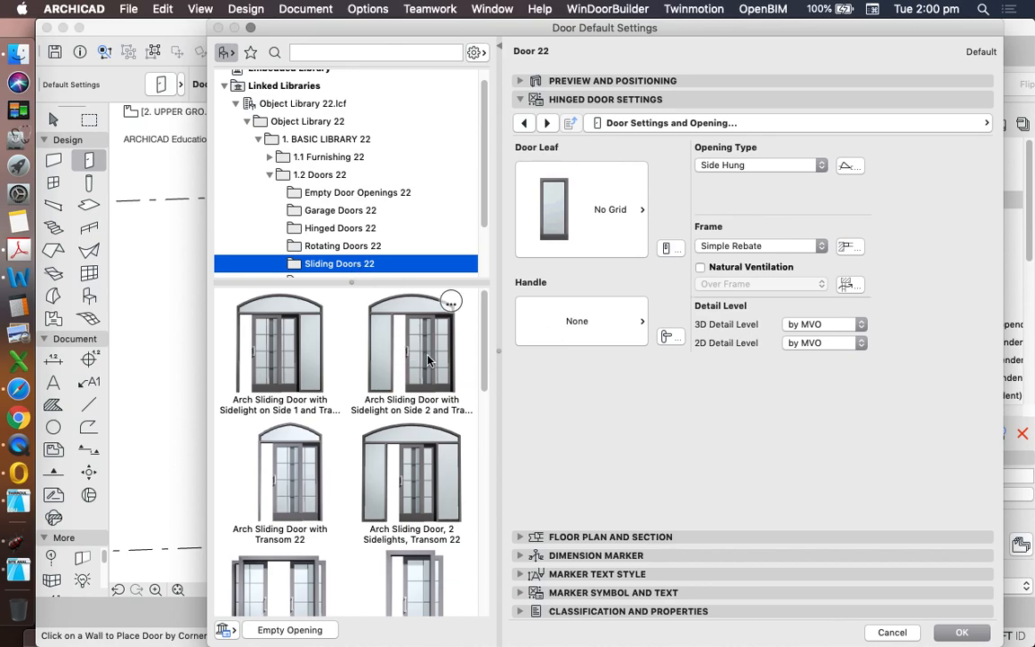
pyautogui.scroll(-3)
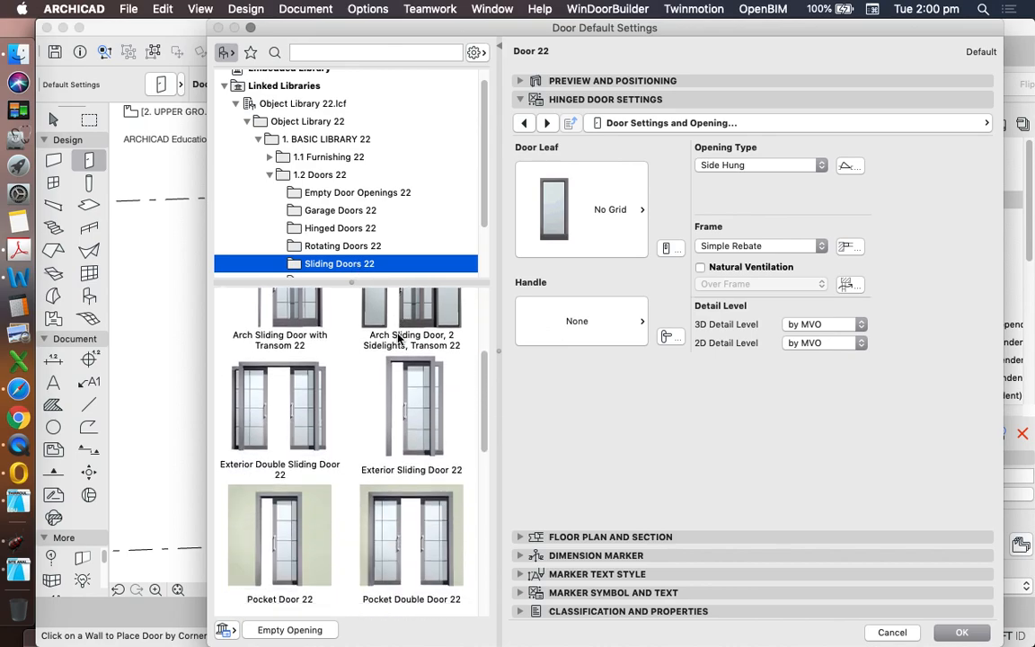
pyautogui.scroll(-3)
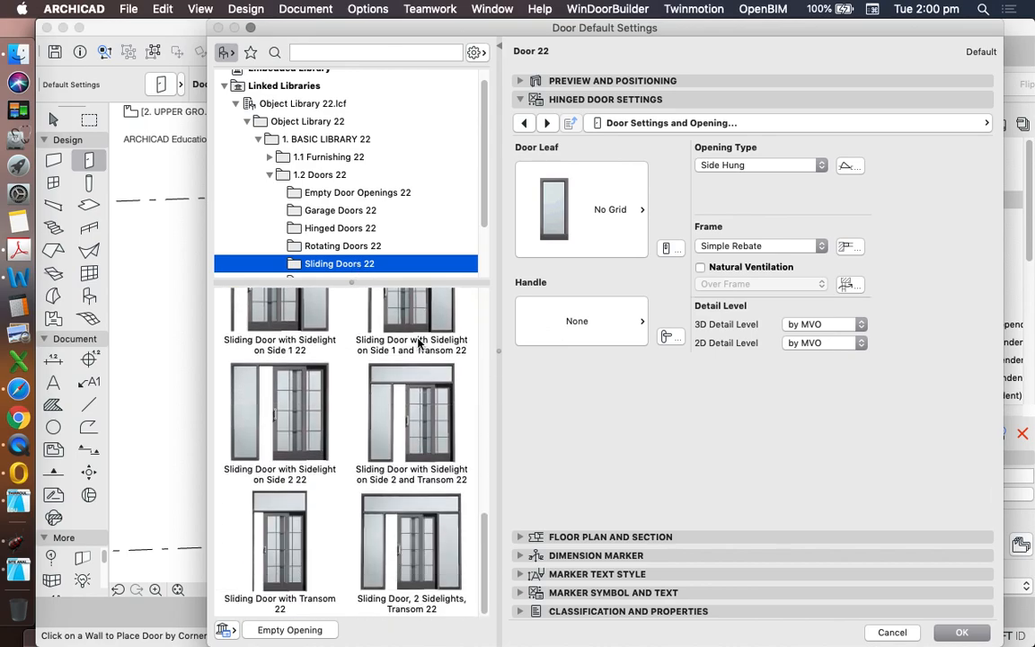
pyautogui.scroll(-3)
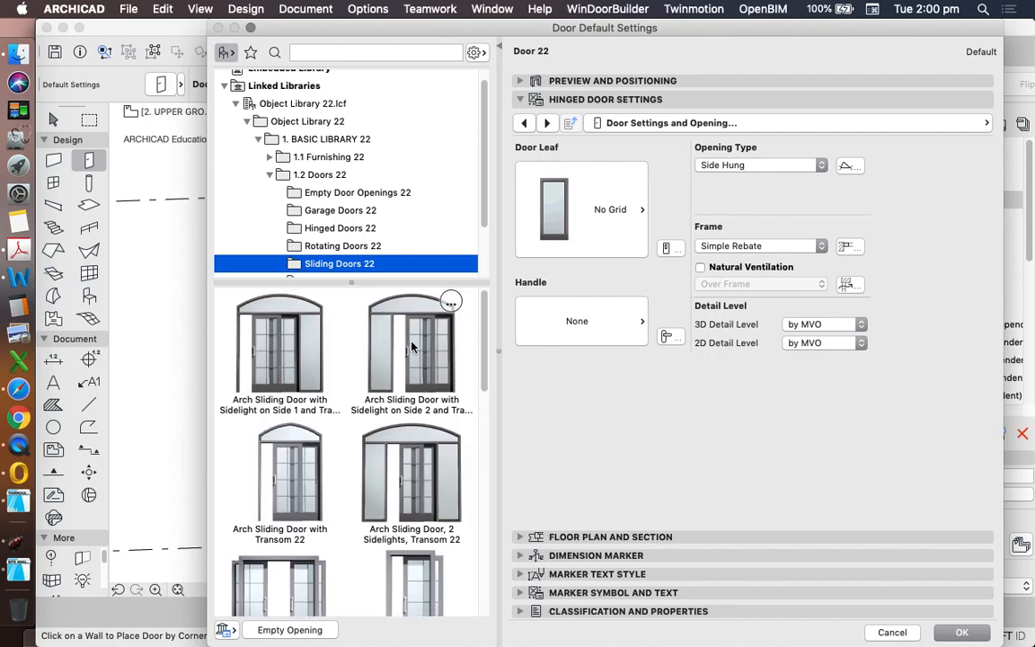
pyautogui.scroll(-3)
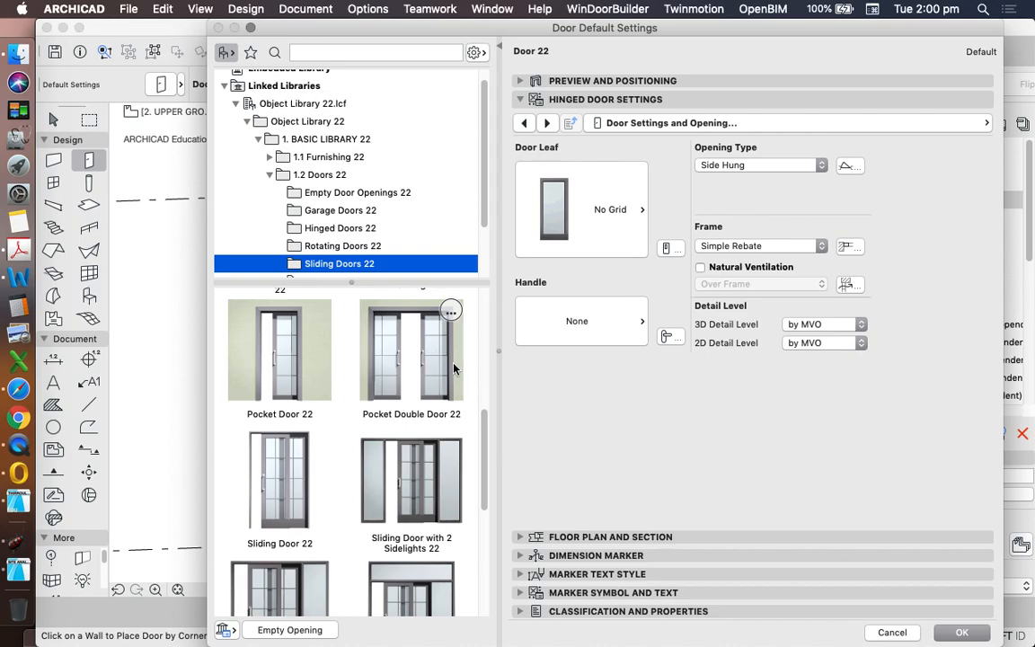
pyautogui.scroll(-3)
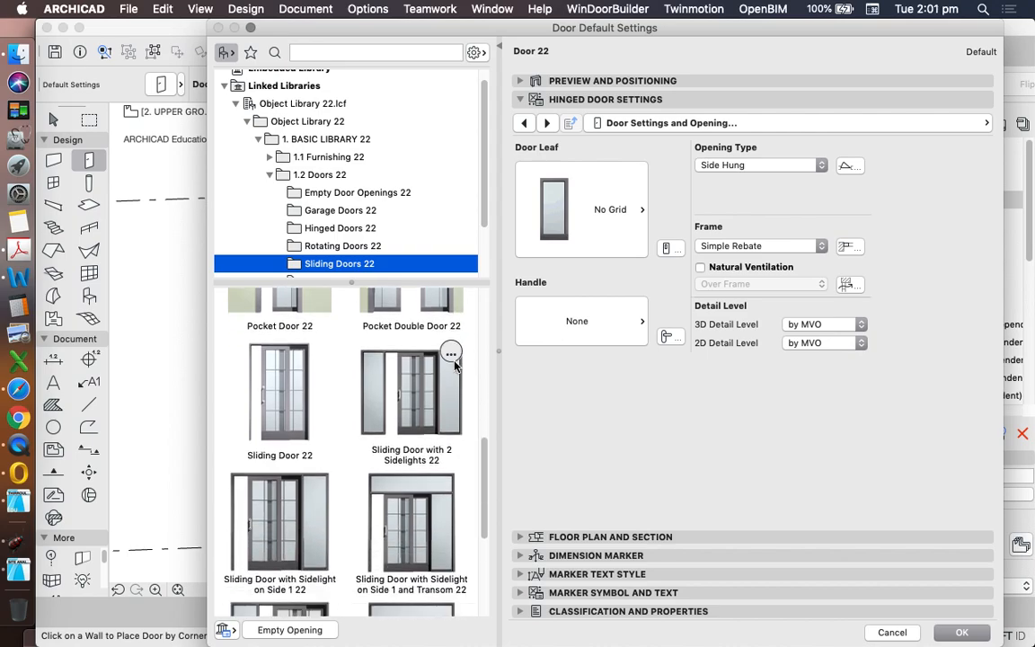
pyautogui.moveTo(329, 397)
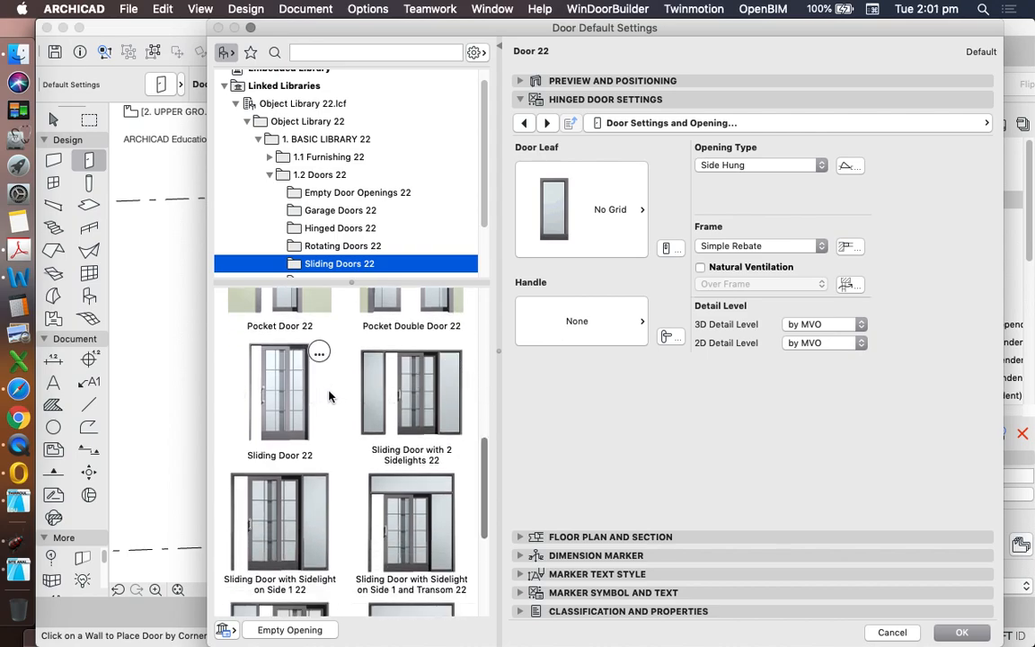
pyautogui.moveTo(288, 381)
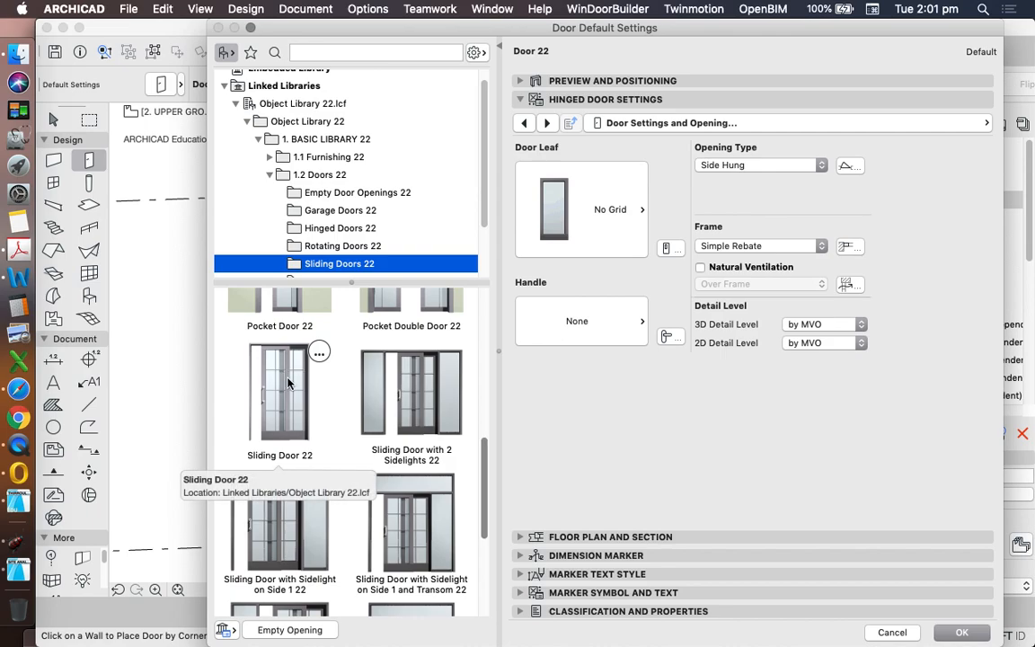
# Step: Choose Sliding Door 22 as the default door, keeping 2 Leaves 1 Sliding
pyautogui.click(280, 392)
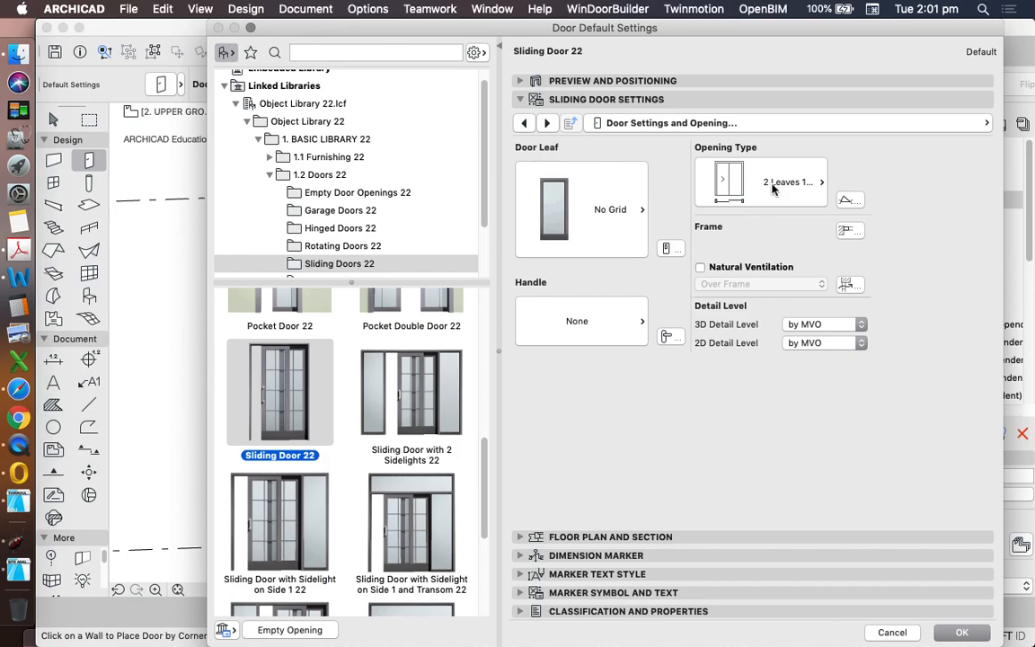
pyautogui.moveTo(735, 183)
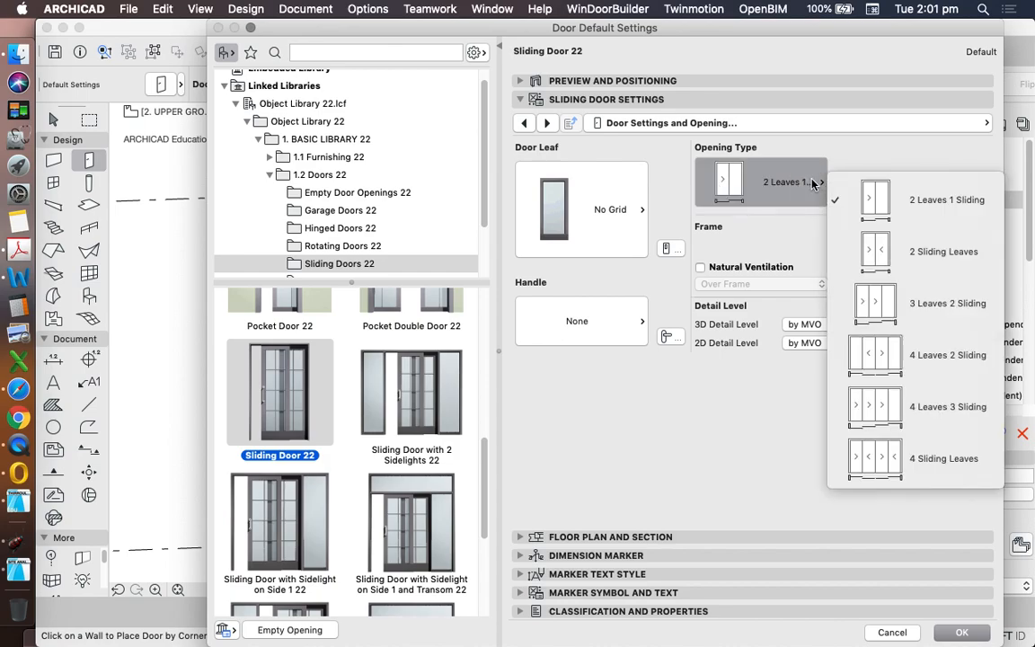
pyautogui.moveTo(925, 354)
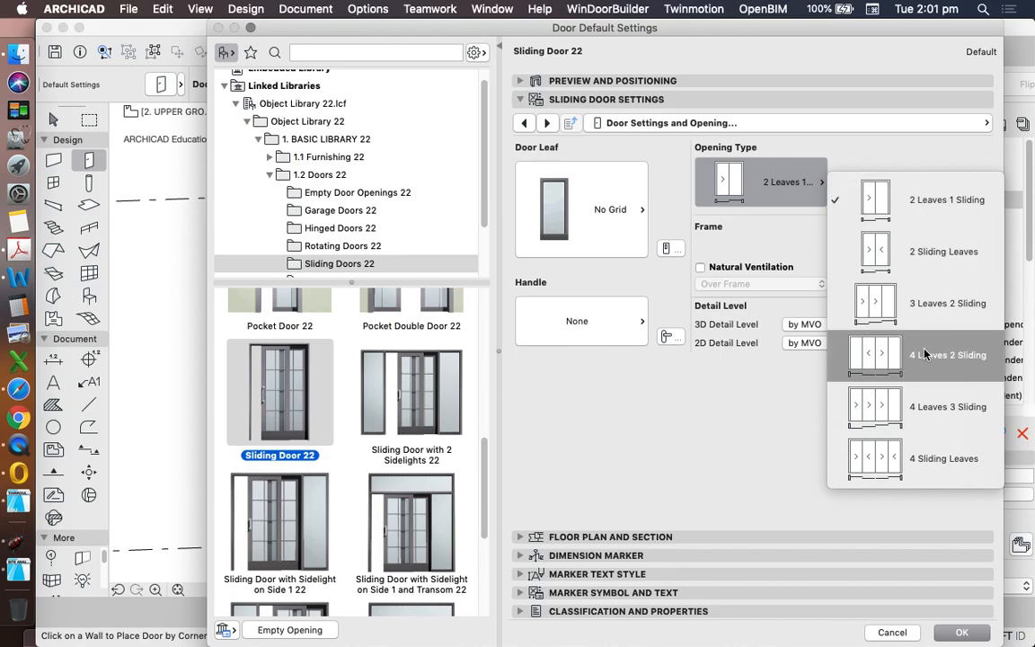
pyautogui.moveTo(952, 370)
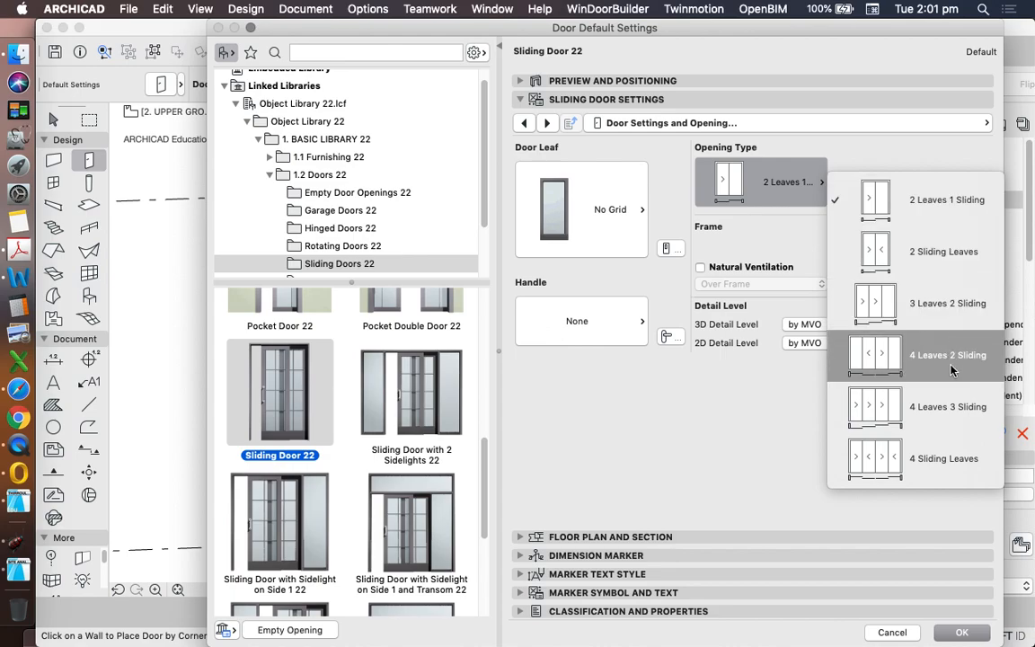
pyautogui.moveTo(938, 406)
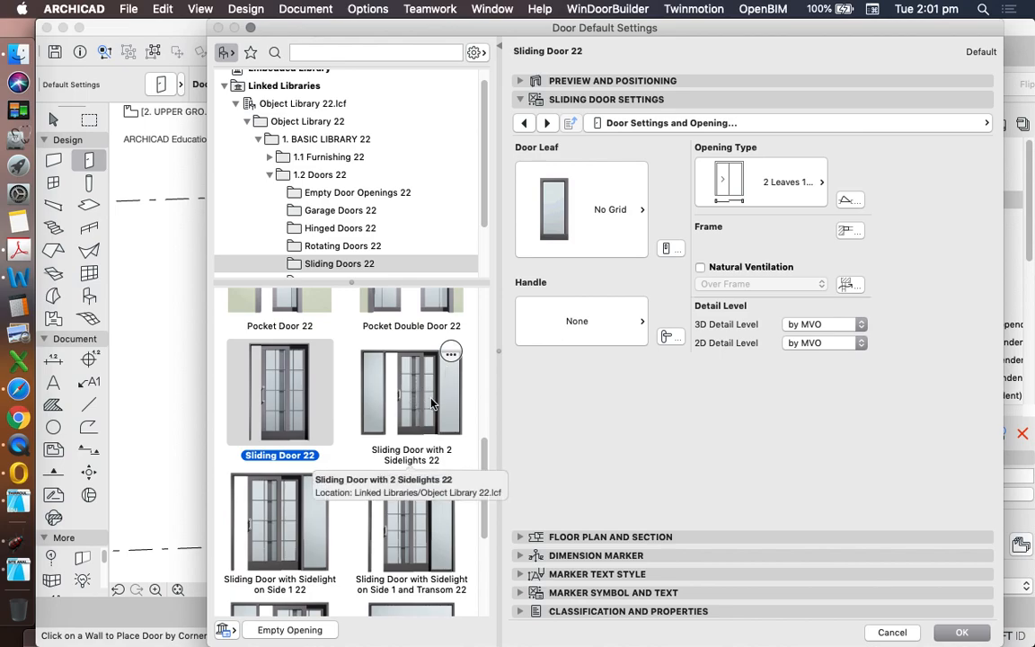
pyautogui.moveTo(432, 396)
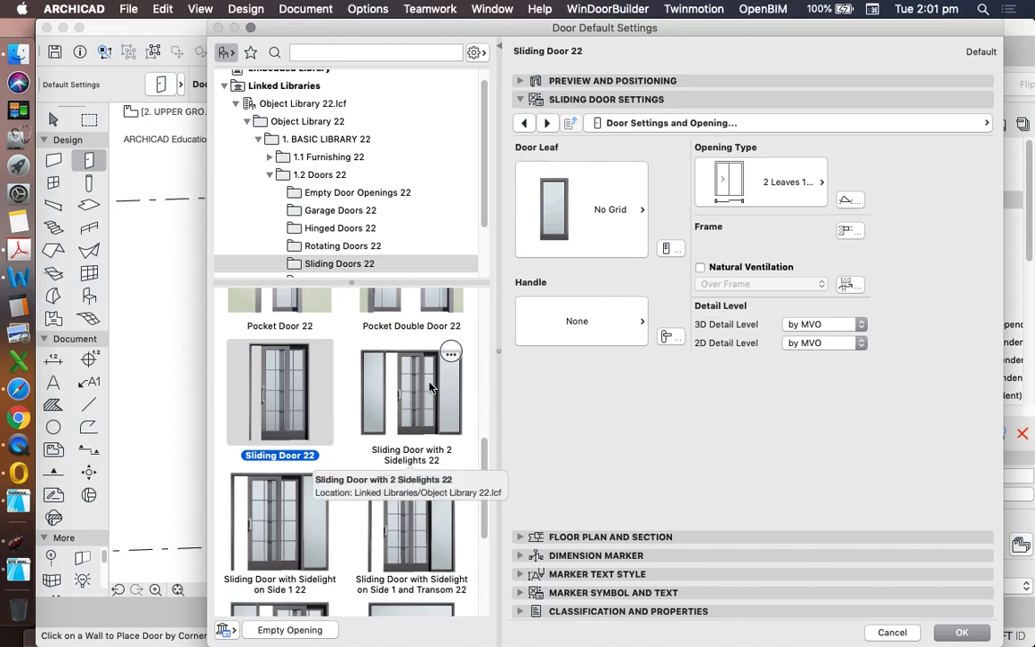
pyautogui.moveTo(424, 403)
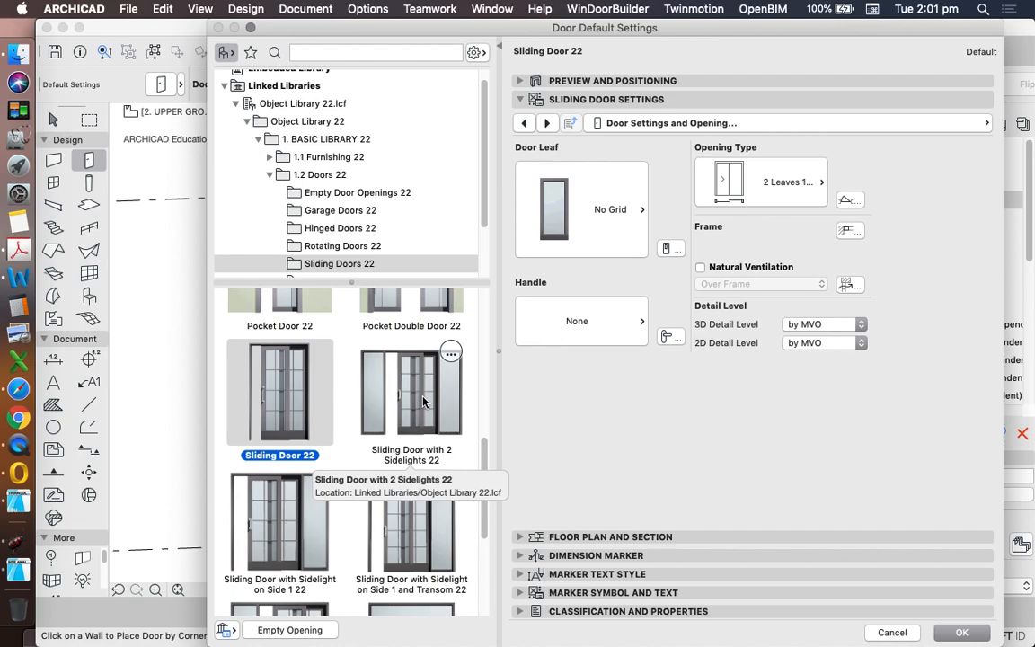
# Step: Confirm Sliding Door 22 as the active door and return to the plan
pyautogui.scroll(-3)
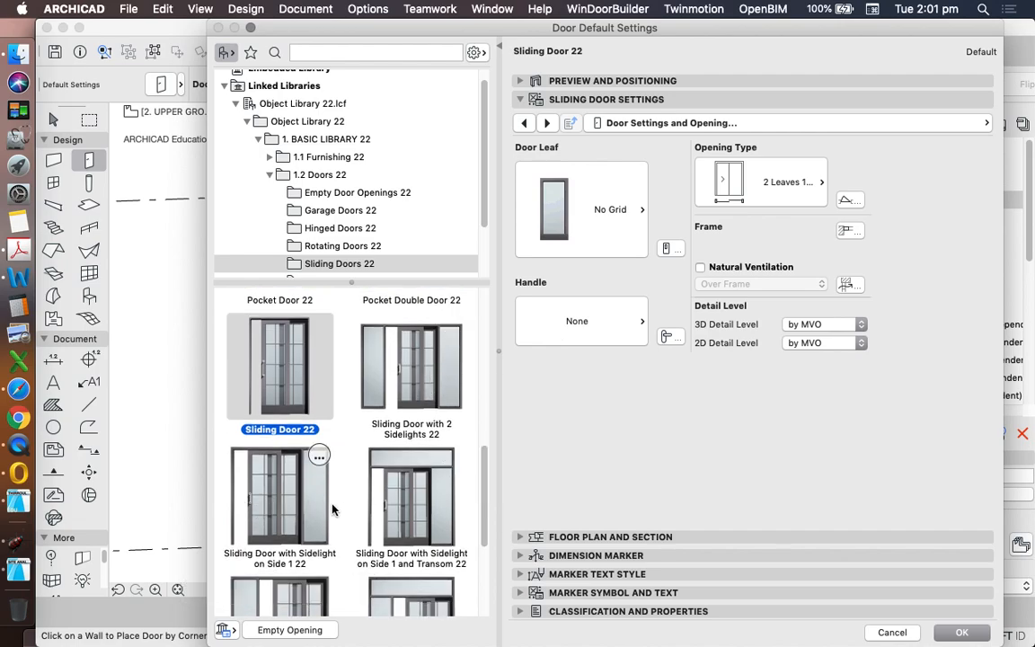
pyautogui.scroll(-3)
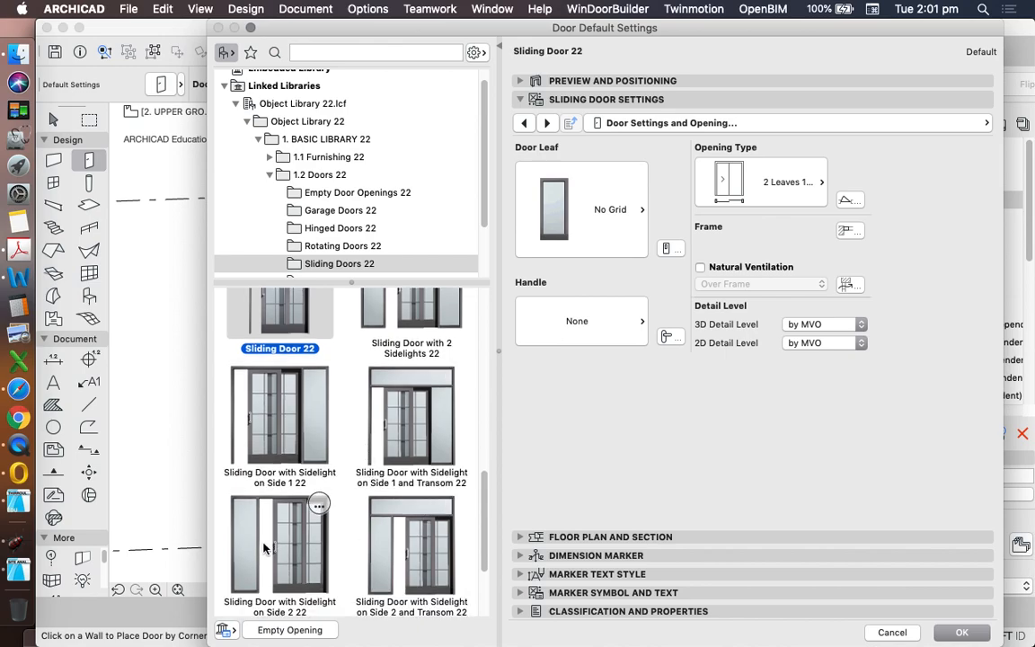
pyautogui.moveTo(273, 388)
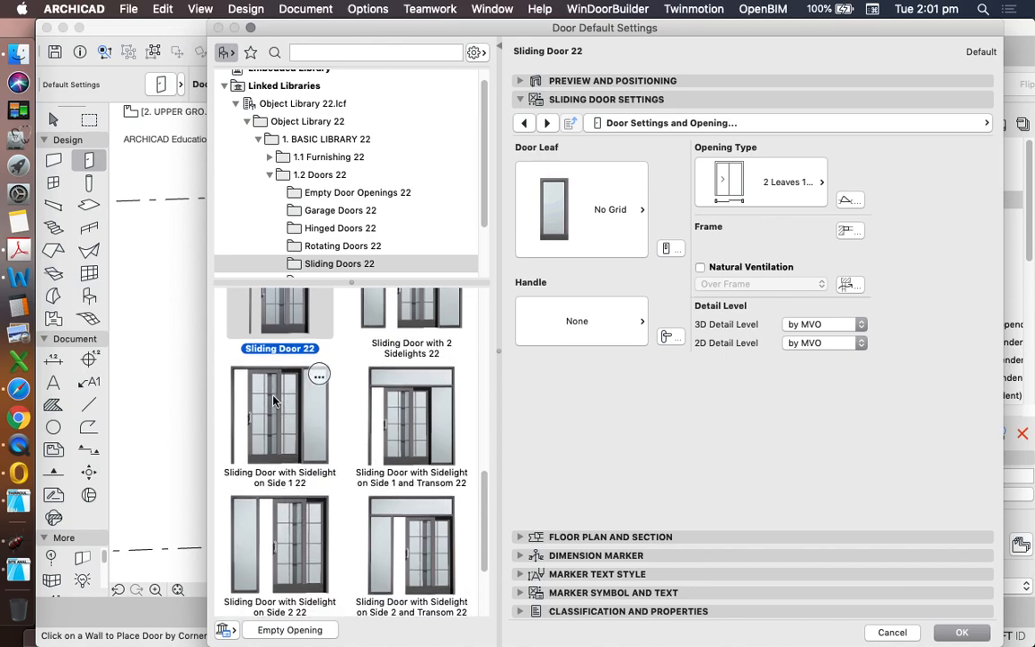
pyautogui.moveTo(232, 366)
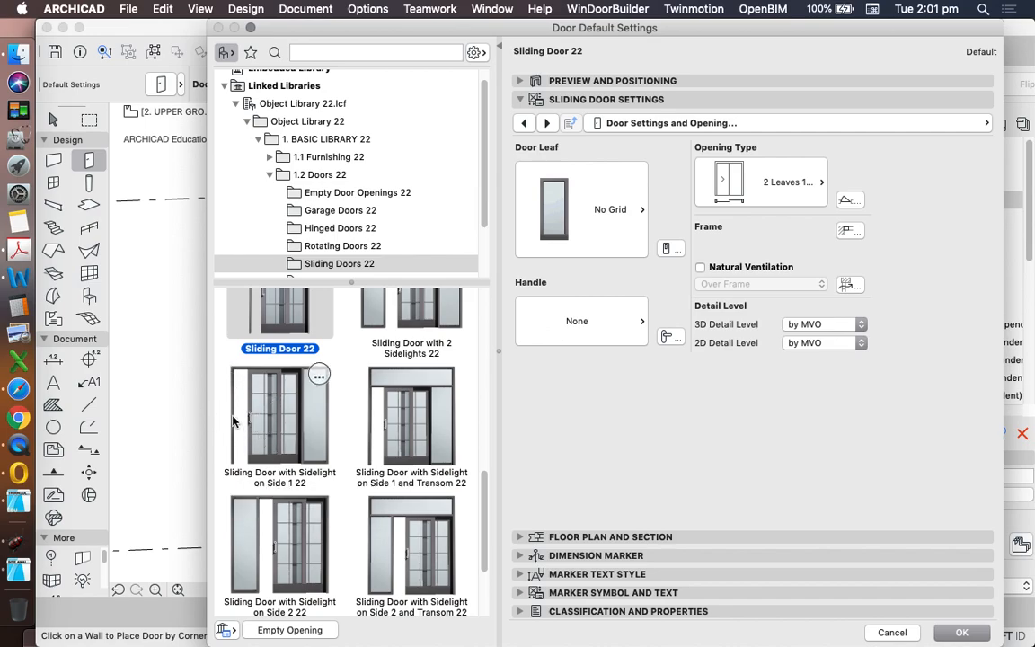
pyautogui.moveTo(280, 417)
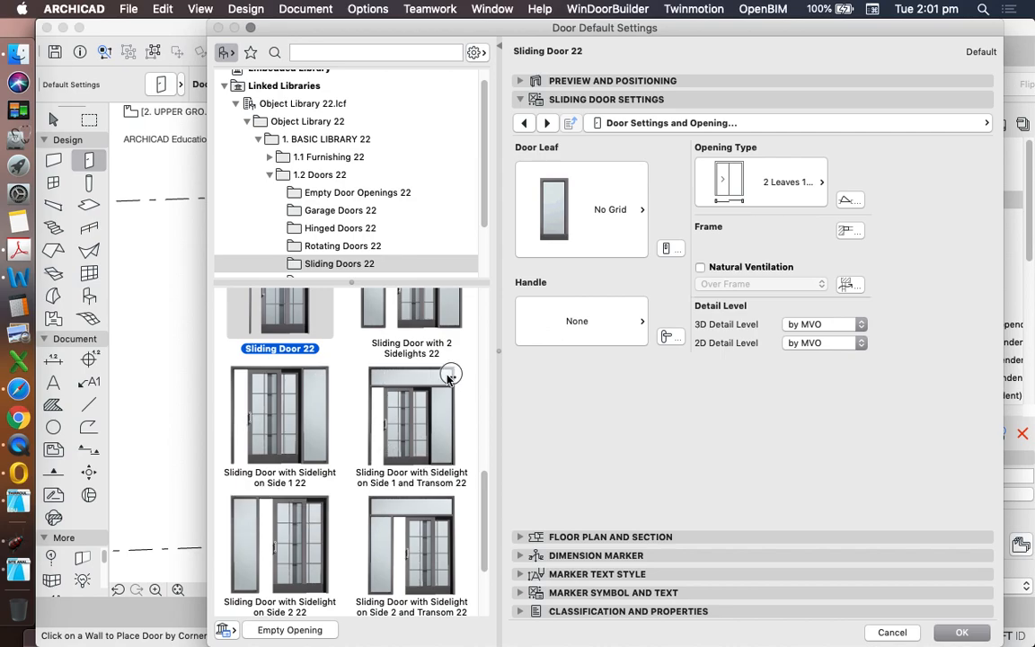
pyautogui.moveTo(575, 345)
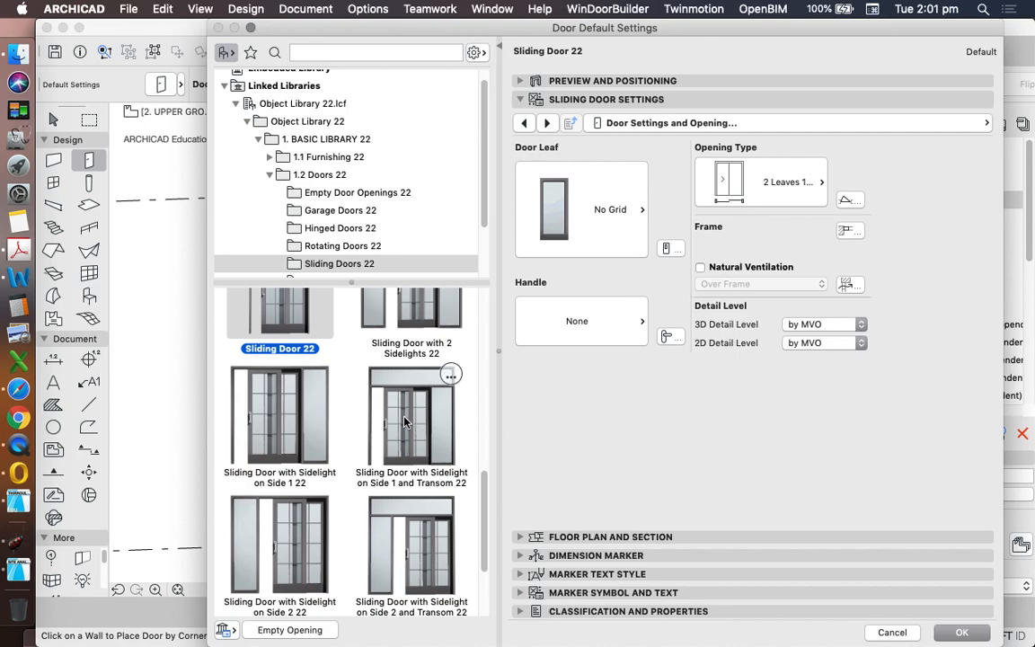
pyautogui.scroll(-3)
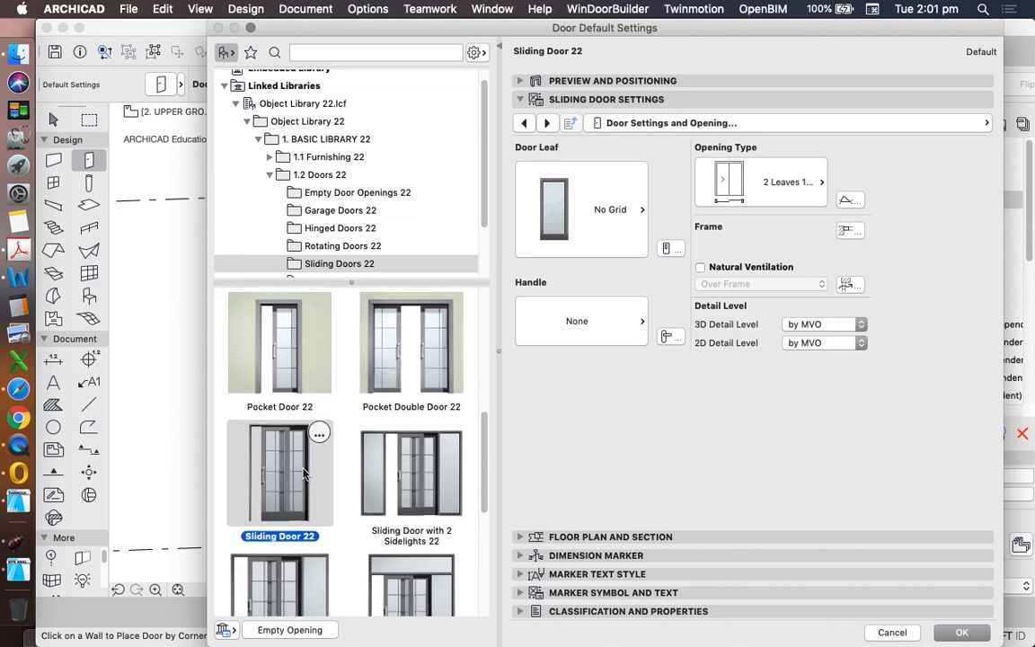
pyautogui.moveTo(861, 377)
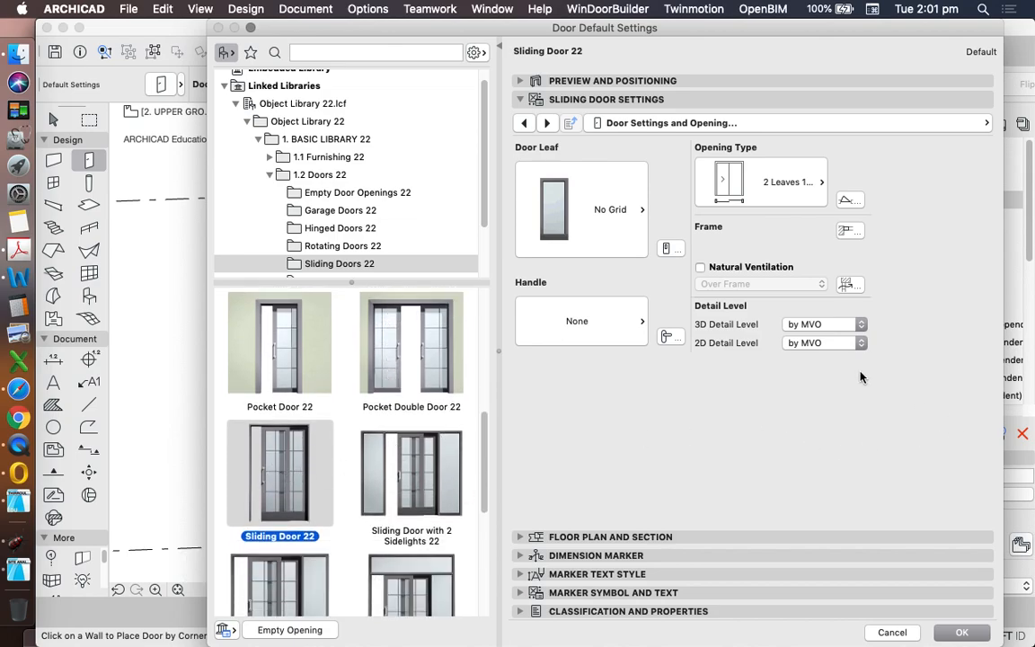
pyautogui.moveTo(945, 611)
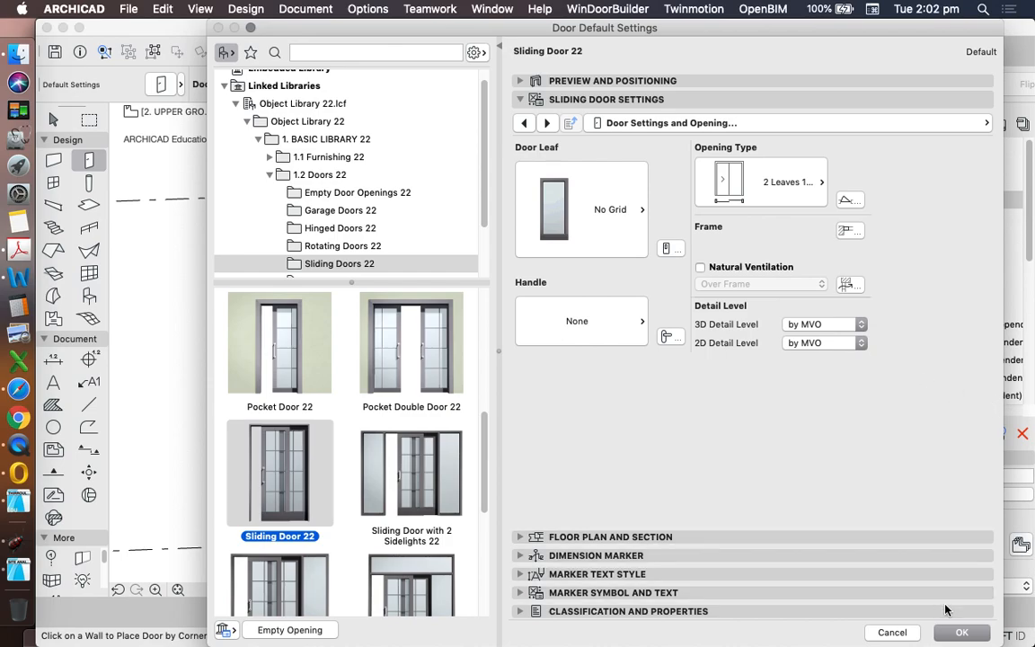
pyautogui.click(961, 632)
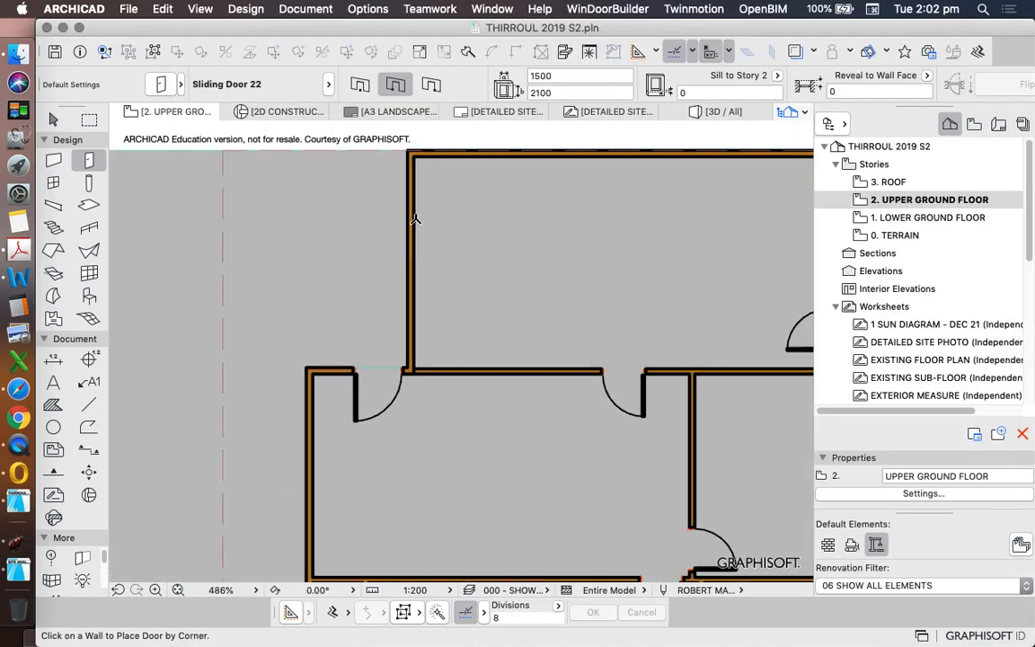
# Step: Set the door width to 1800 and insert the sliding door into the wall
pyautogui.click(408, 261)
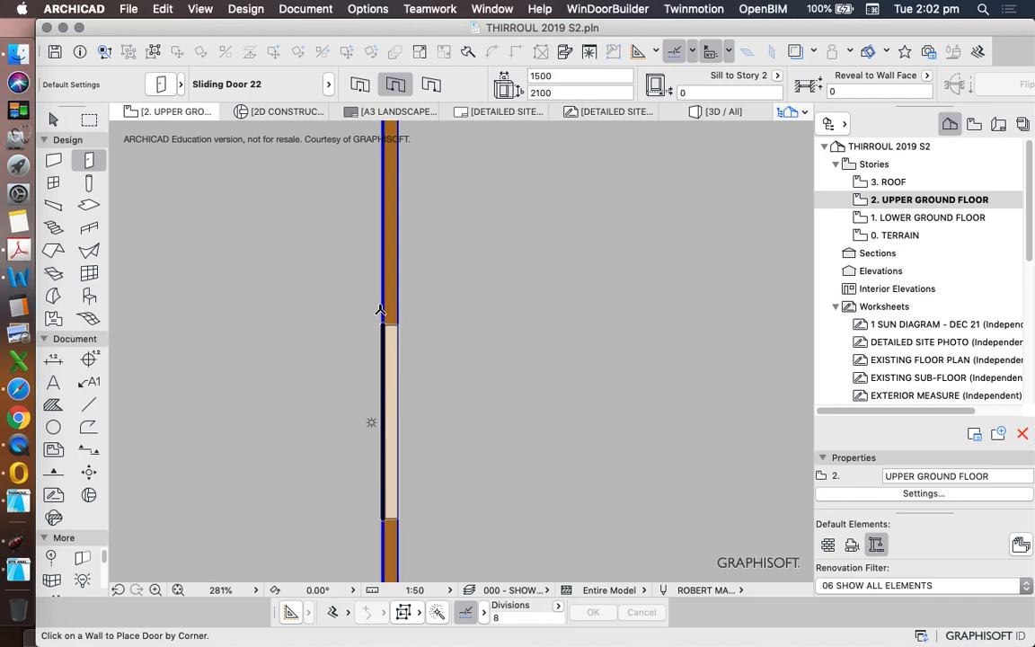
pyautogui.click(578, 75)
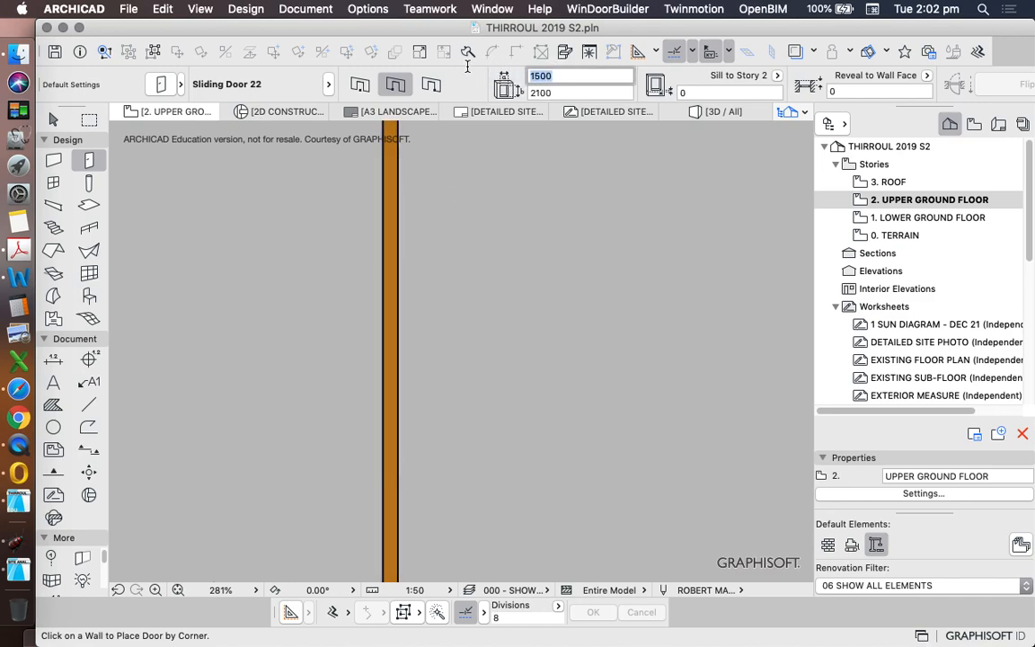
pyautogui.write('1800')
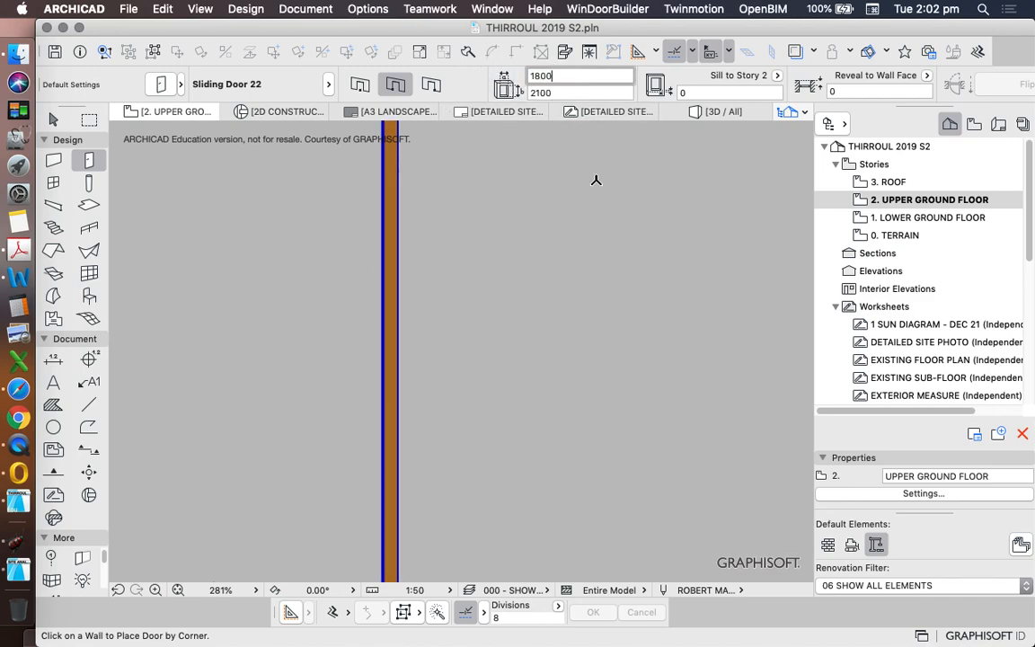
pyautogui.click(389, 359)
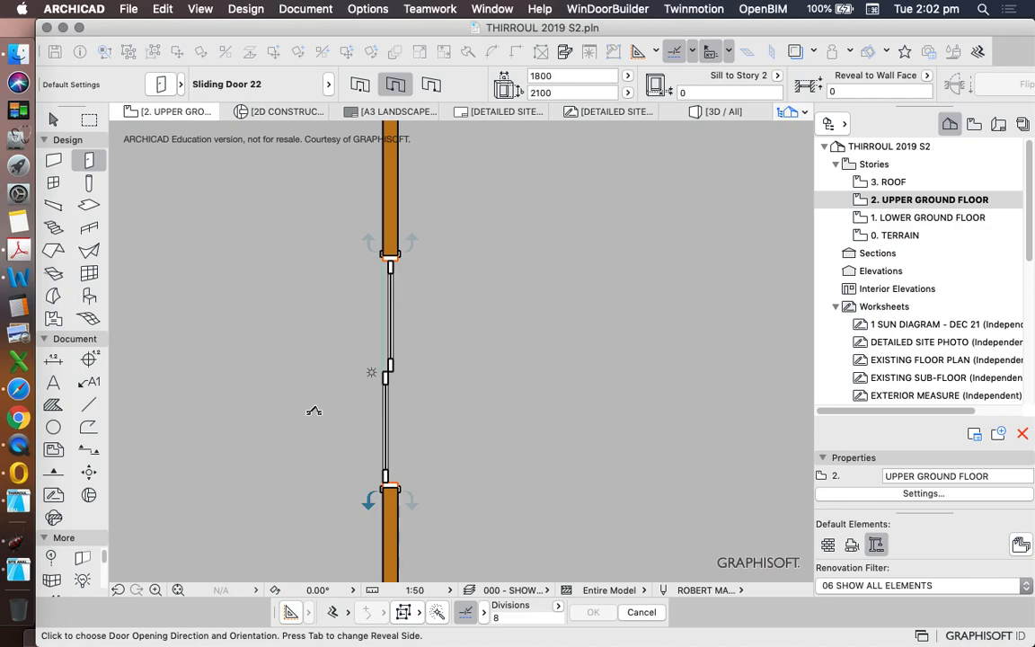
pyautogui.moveTo(266, 439)
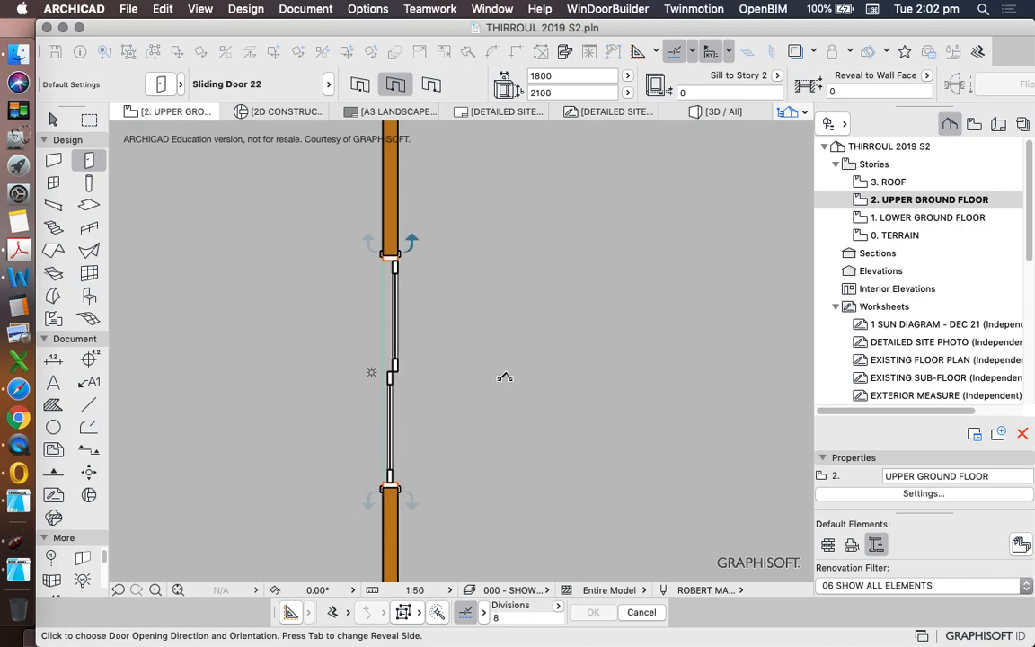
pyautogui.moveTo(427, 361)
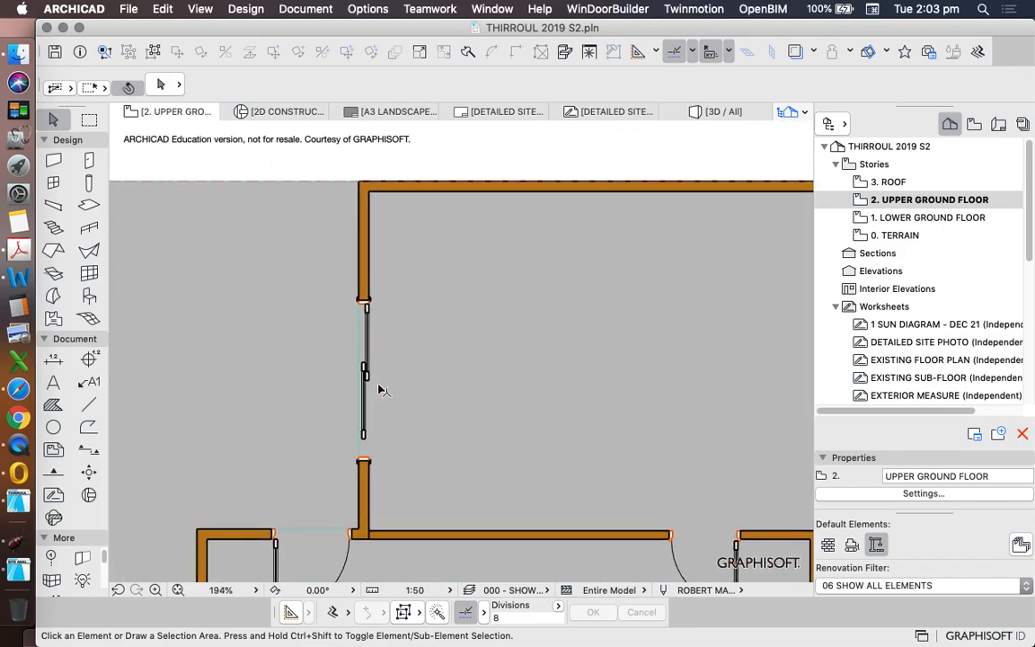
# Step: Insert the 1800-wide sliding door into the room's left wall
pyautogui.click(363, 369)
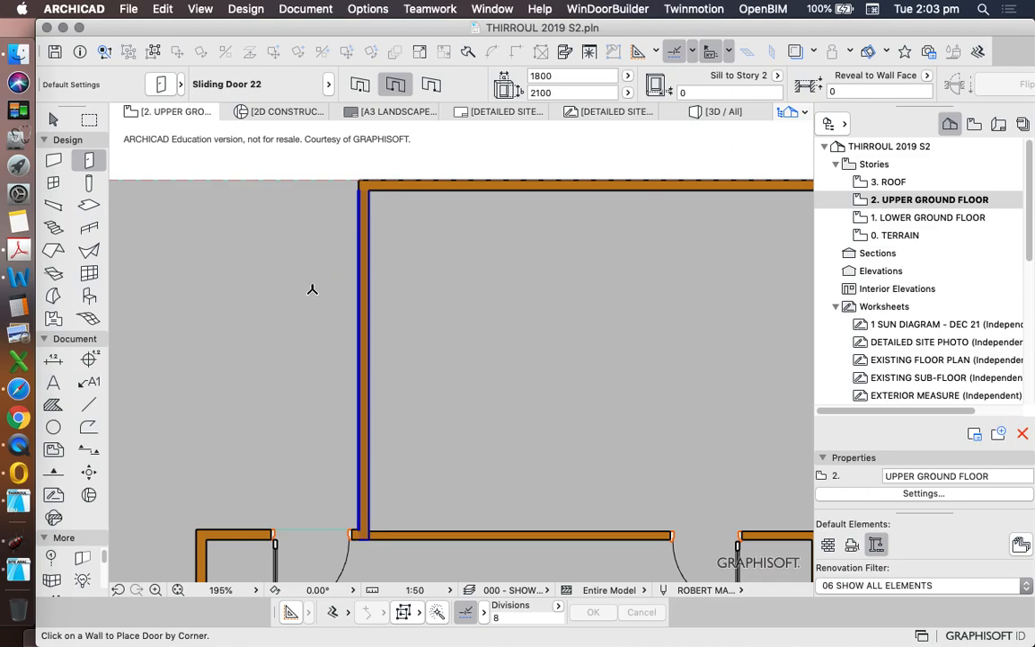
pyautogui.click(363, 359)
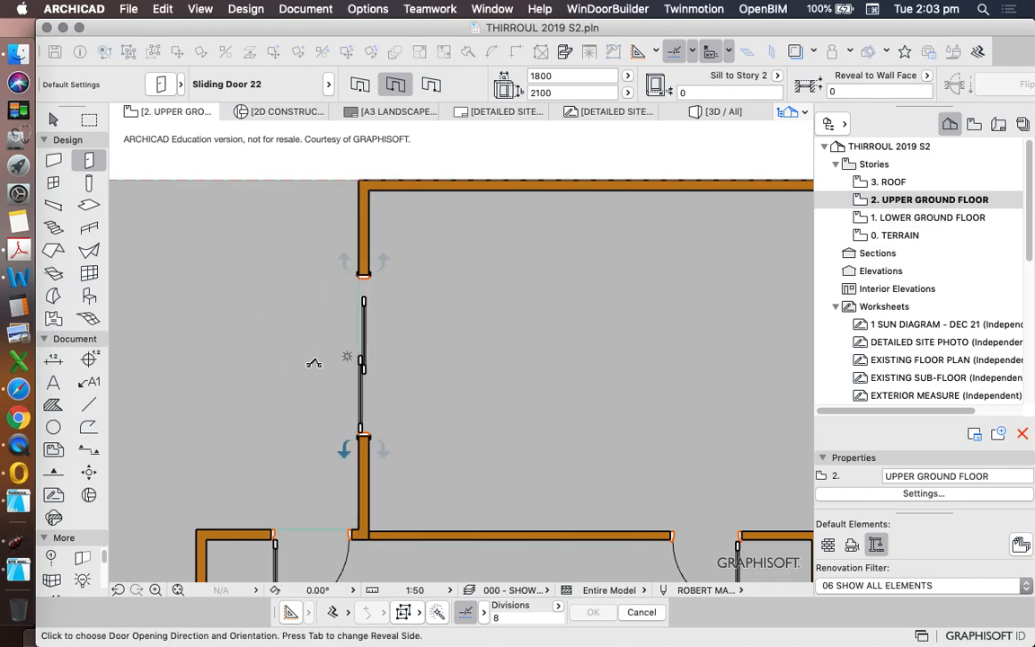
pyautogui.moveTo(259, 403)
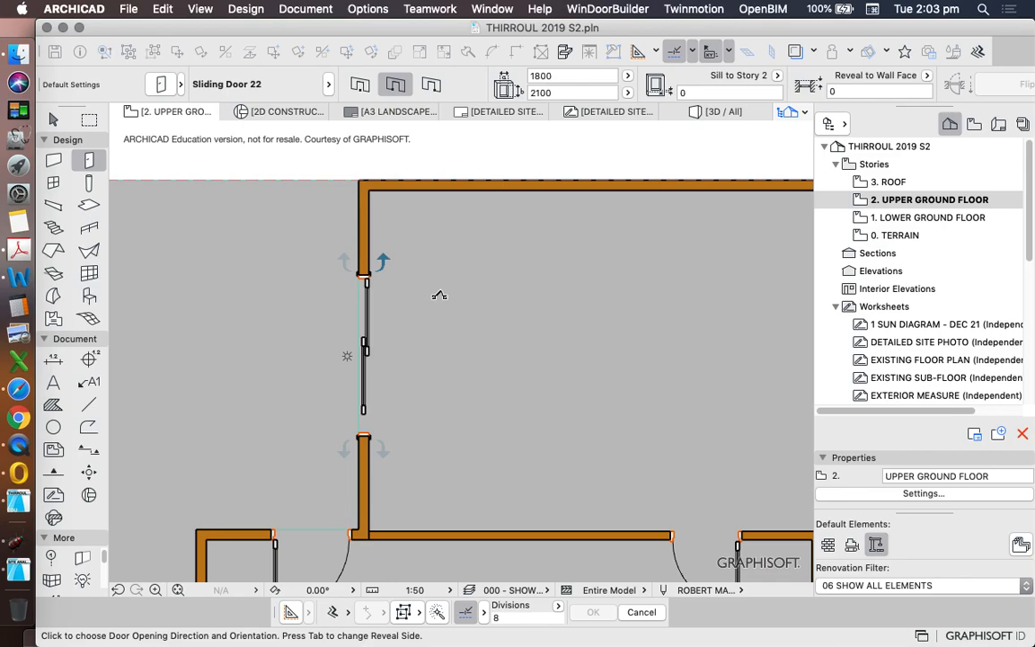
pyautogui.moveTo(413, 288)
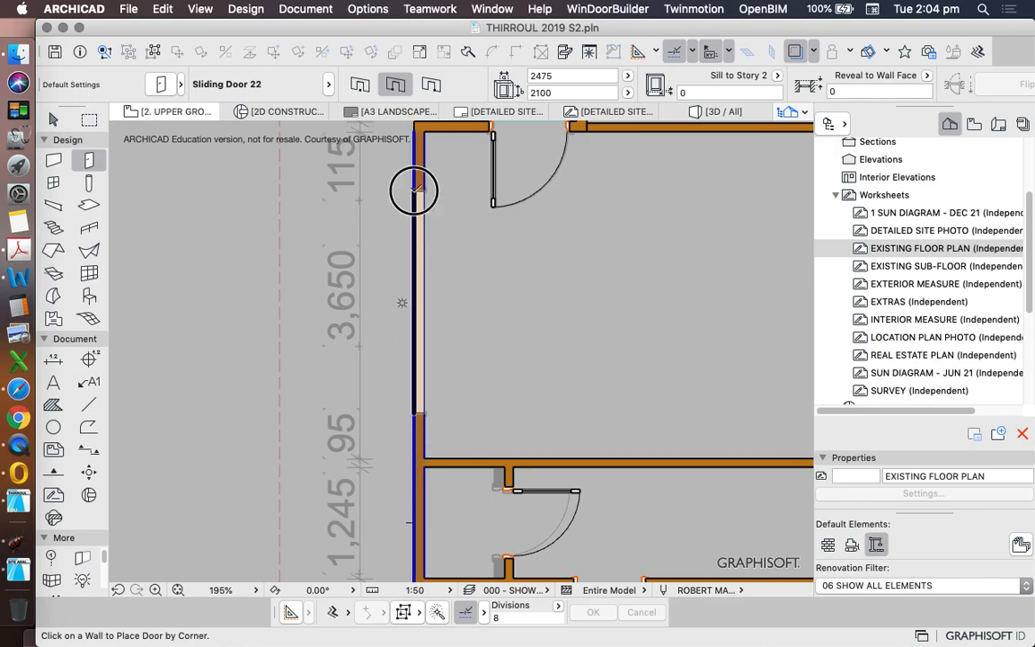
# Step: Switch to the Window tool with Window 22 (1775 × 1500) active
pyautogui.click(414, 189)
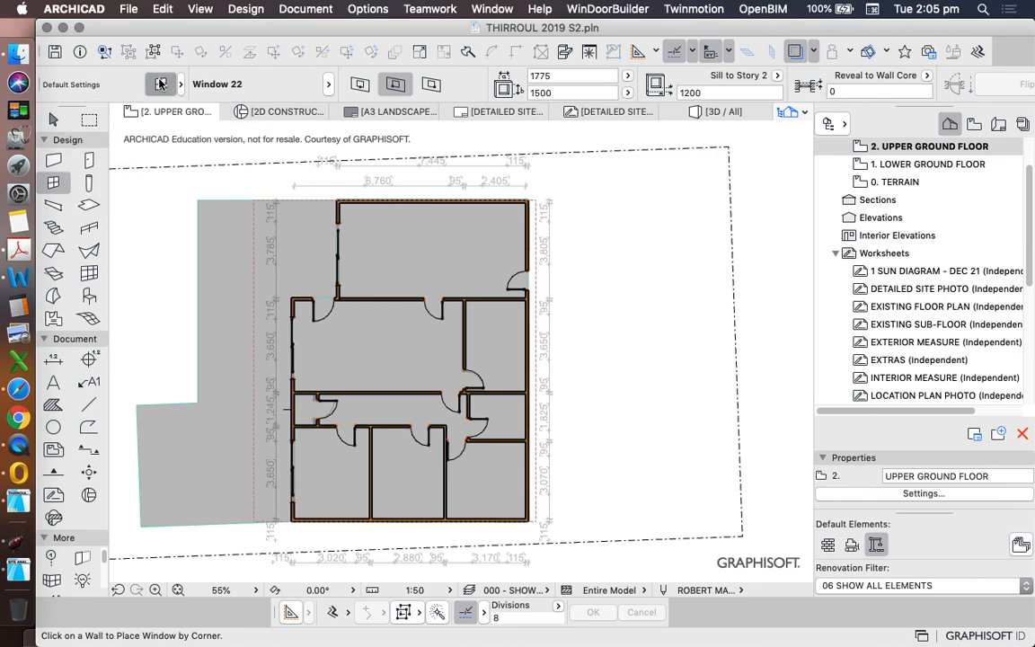
# Step: Confirm Window 22 in the Window Default Settings for placing in the outer wall
pyautogui.click(162, 84)
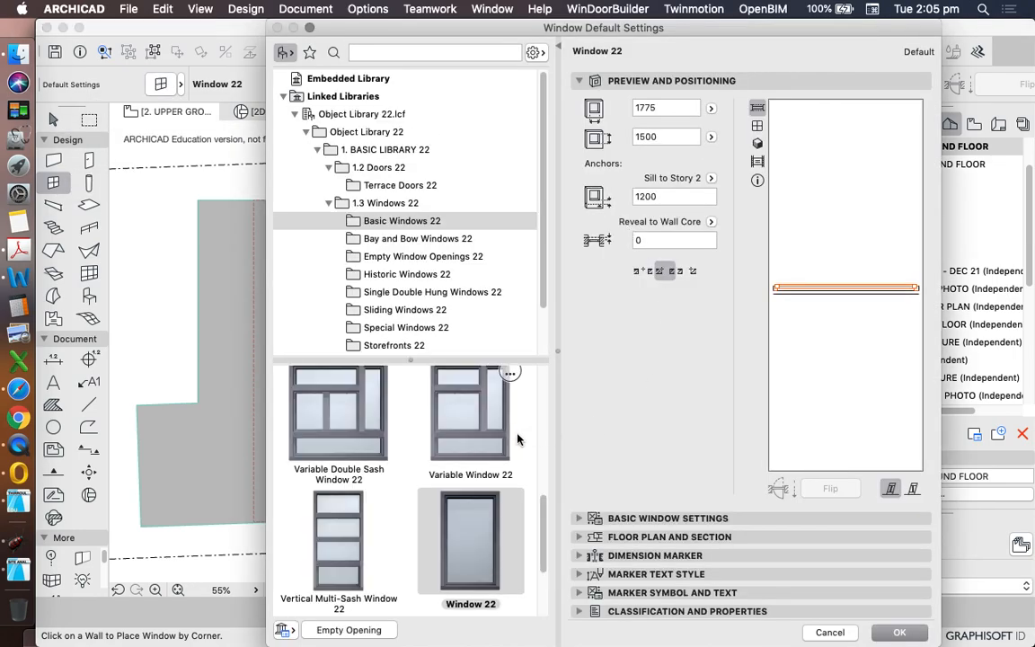
pyautogui.click(899, 633)
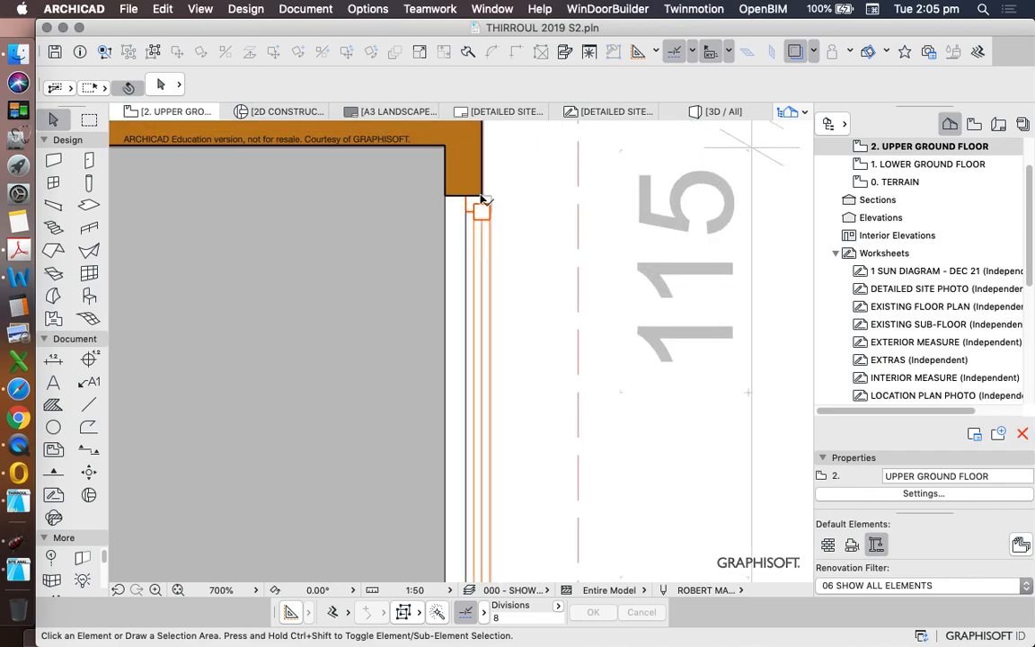
# Step: Set the selected window's Reveal to Wall Core offset to 50
pyautogui.click(482, 212)
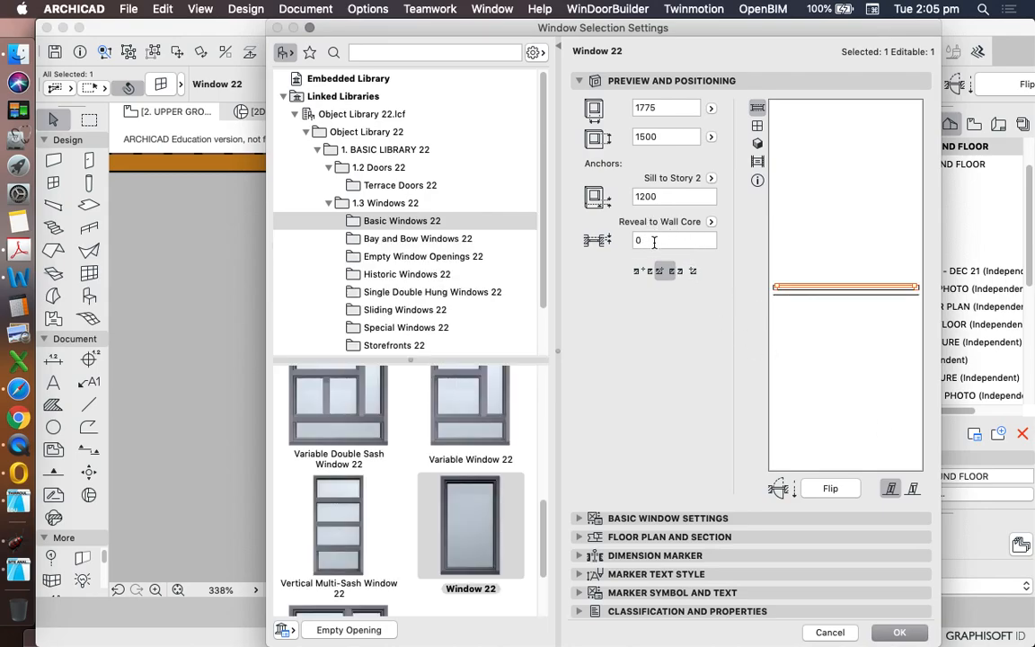
pyautogui.click(674, 241)
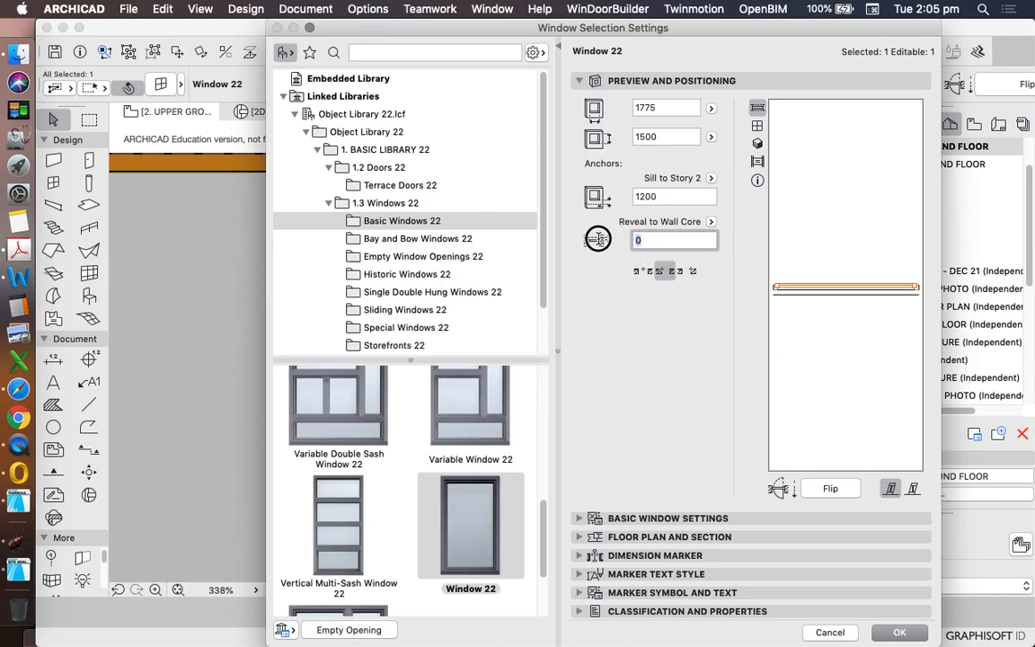
pyautogui.write('50')
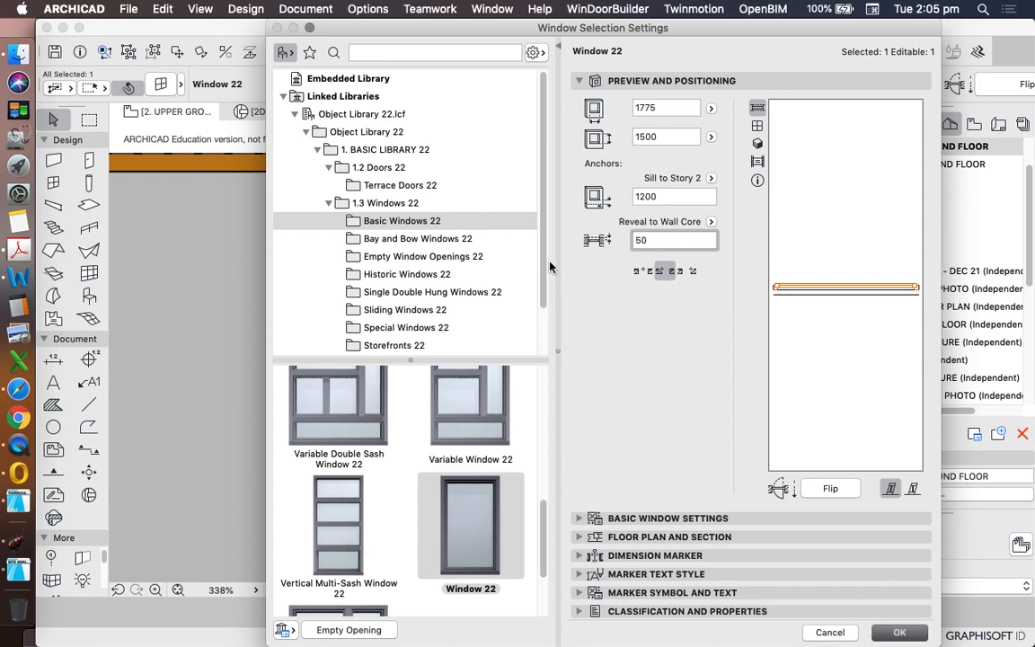
pyautogui.click(898, 633)
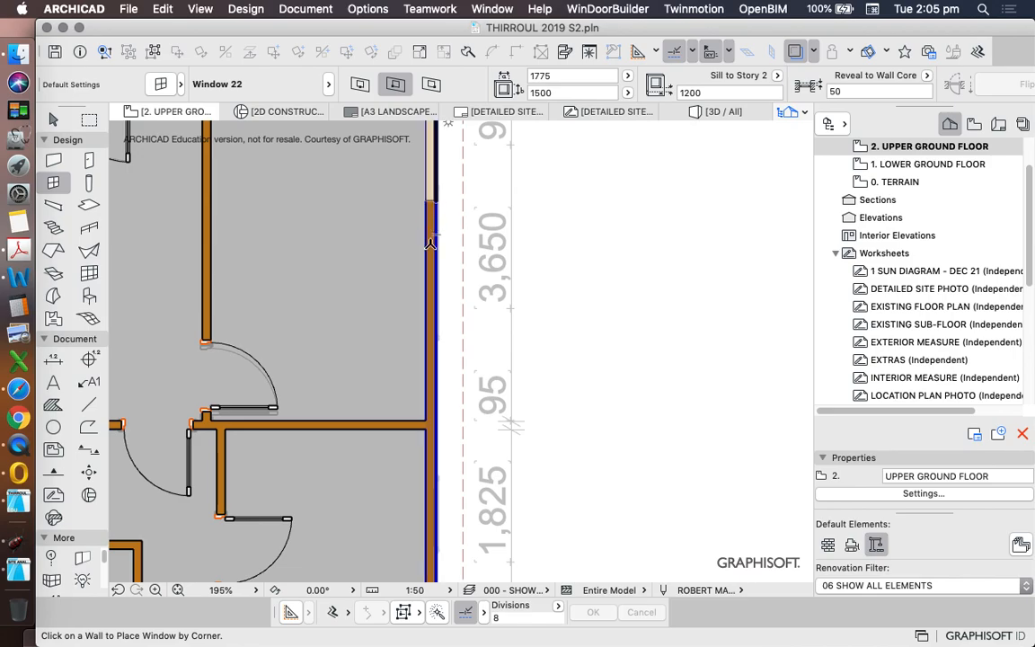
# Step: Place another Window 22 (1775 by 1500, reveal 50) into the outer wall beside the dimension line
pyautogui.click(431, 243)
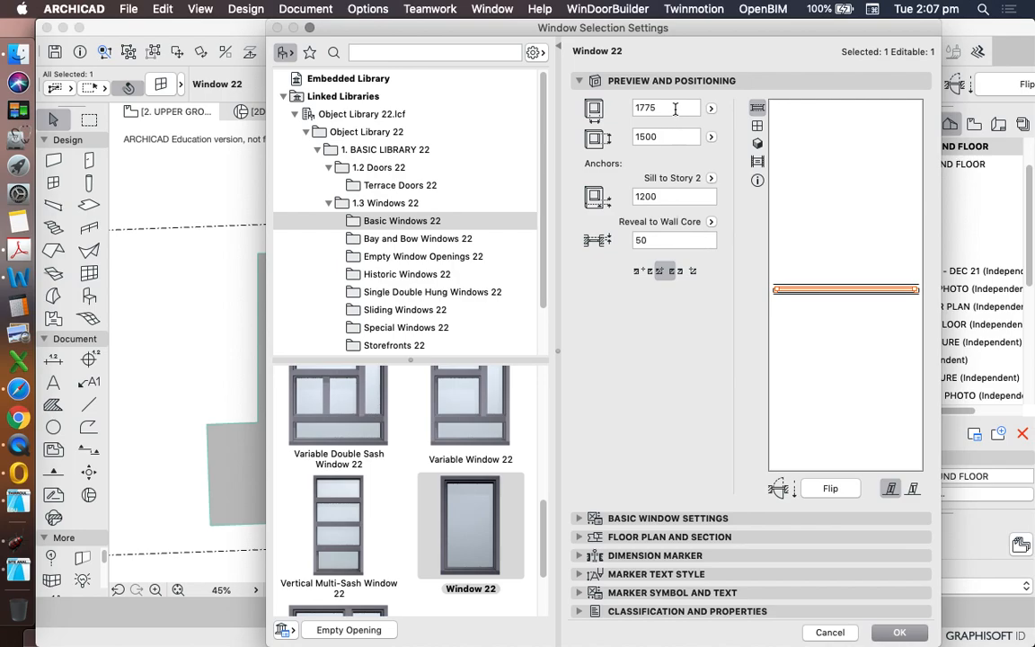
pyautogui.moveTo(686, 237)
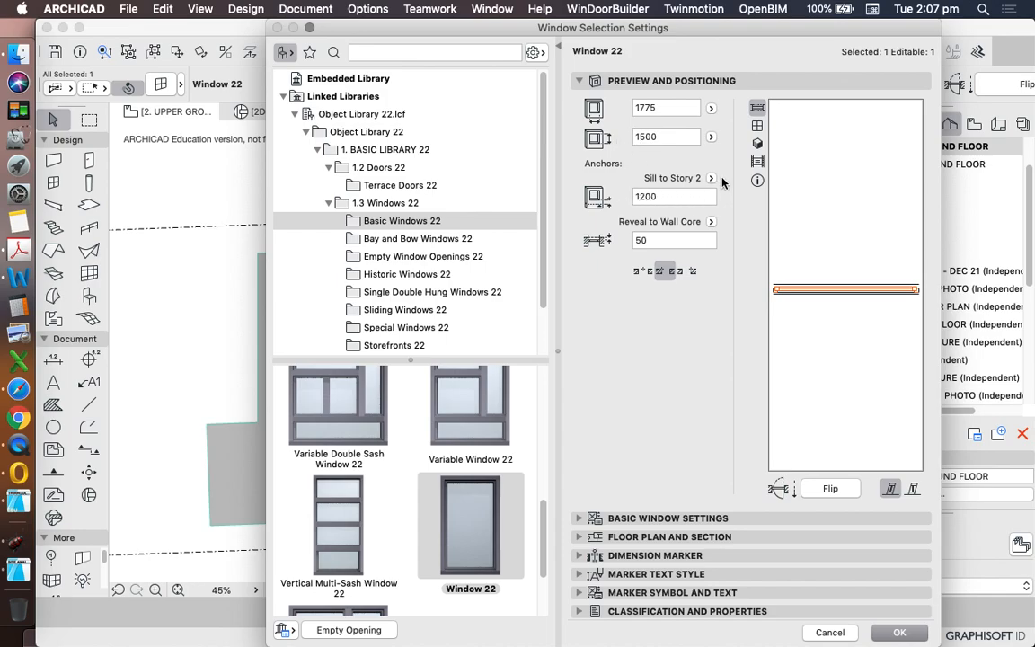
pyautogui.moveTo(651, 184)
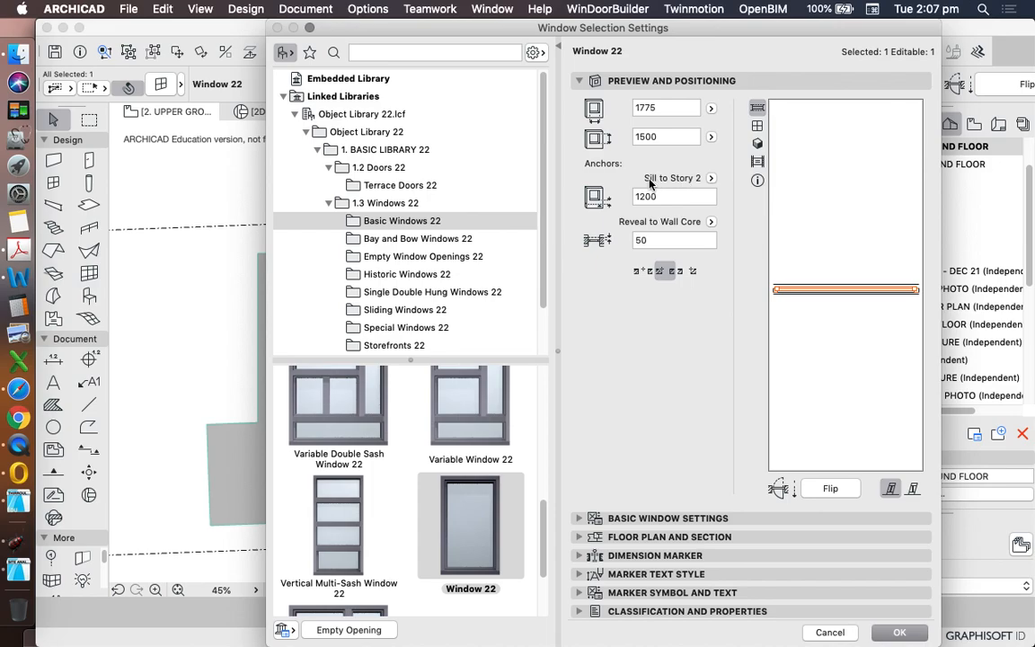
pyautogui.click(712, 178)
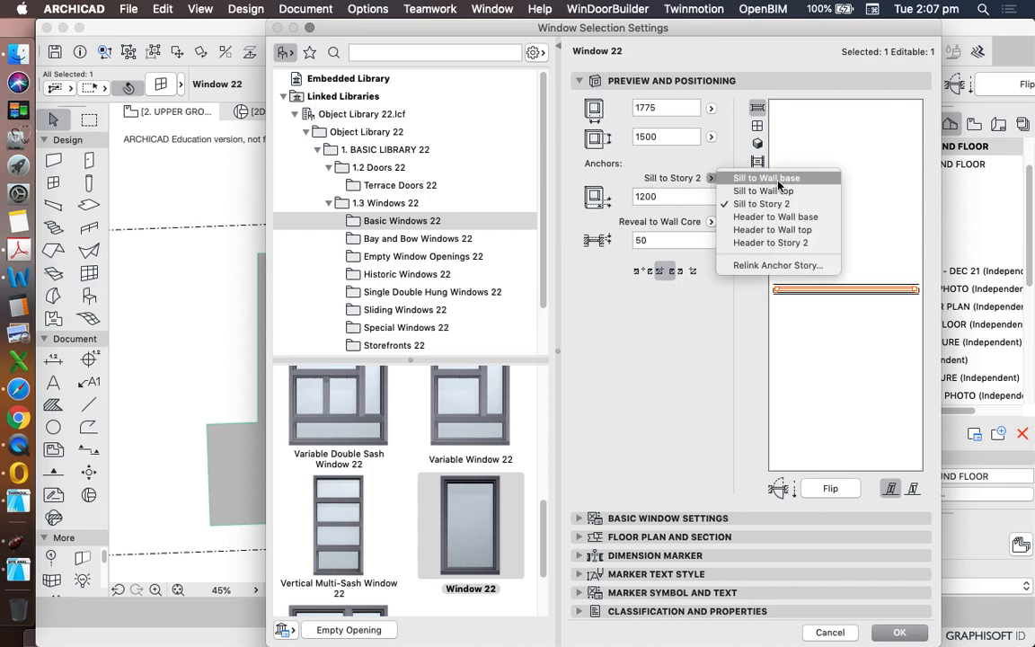
pyautogui.moveTo(794, 185)
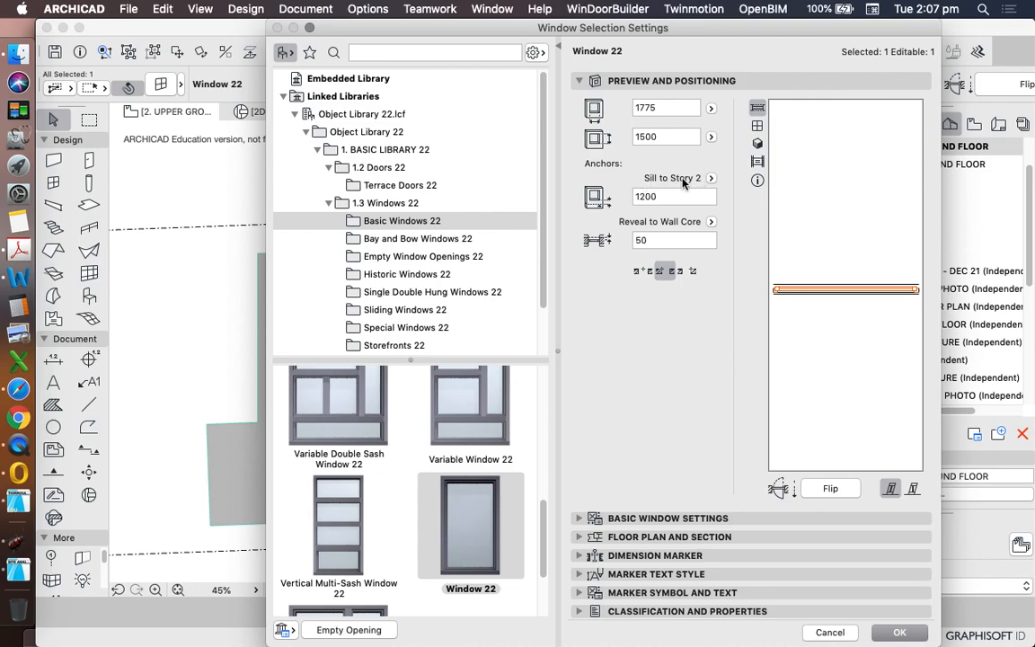
pyautogui.moveTo(704, 190)
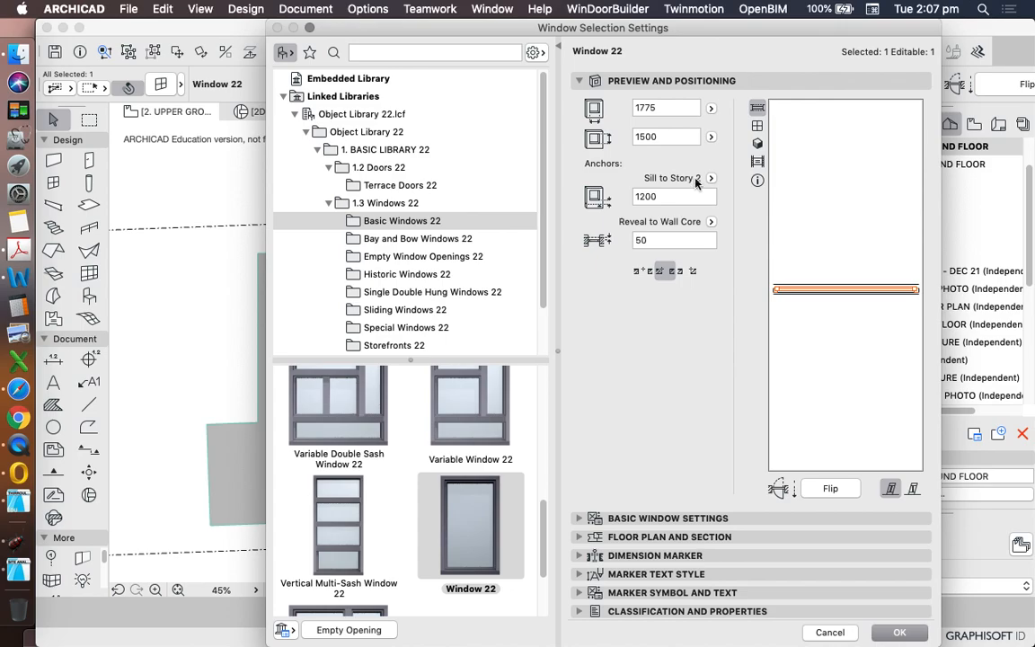
pyautogui.moveTo(744, 205)
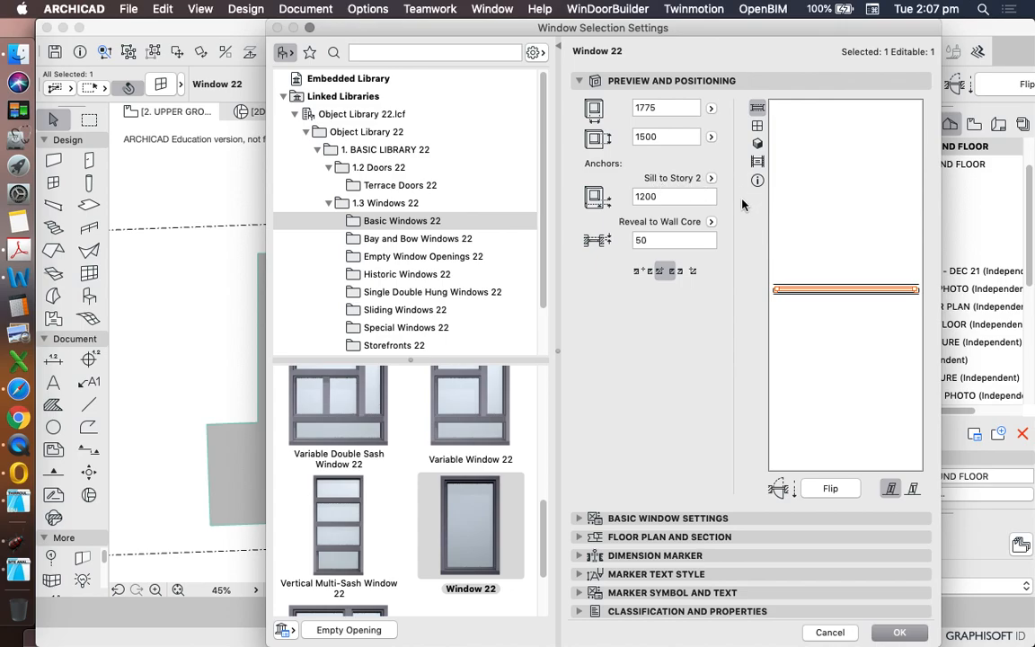